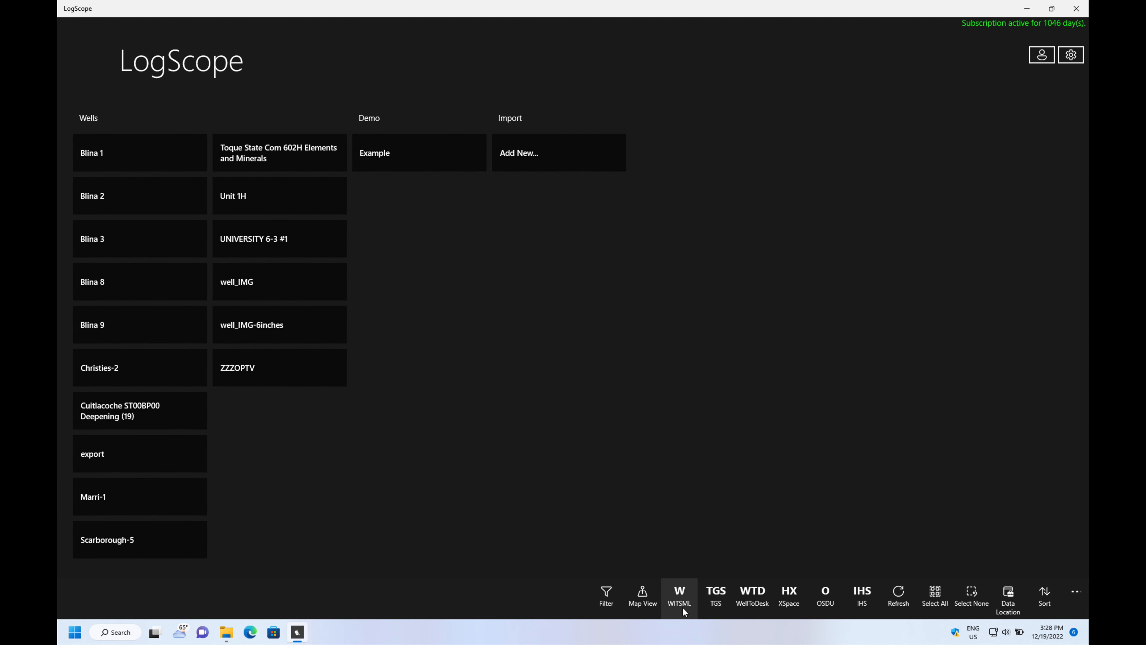
Step: Show the WITSML server list, starting and discarding a blank new server entry
click(678, 590)
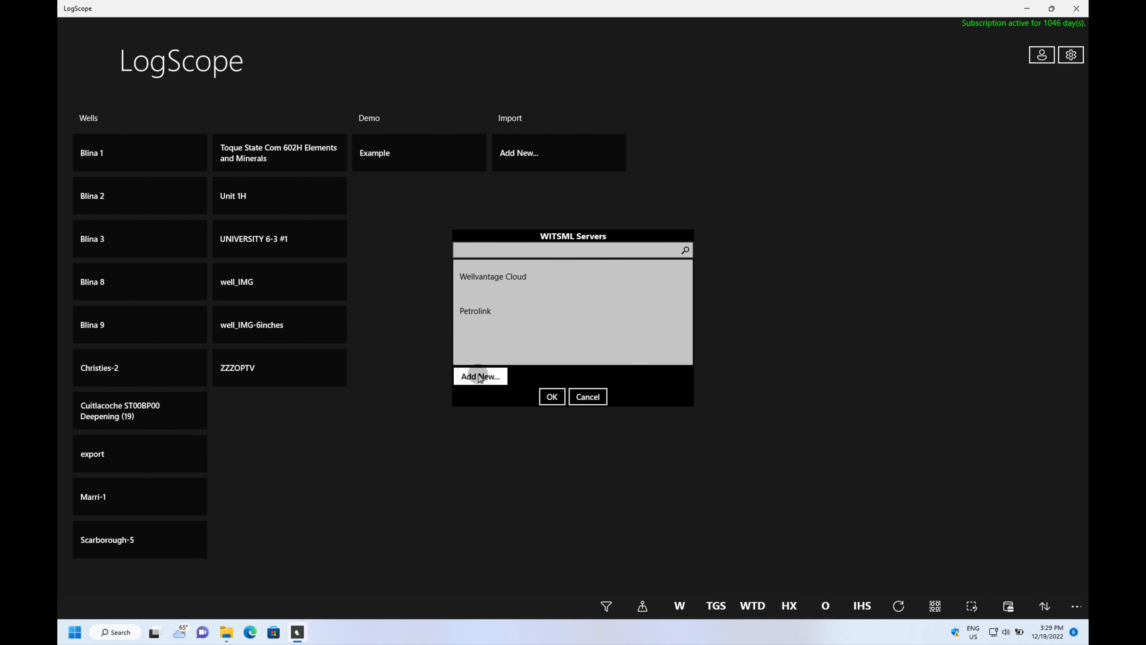
click(479, 376)
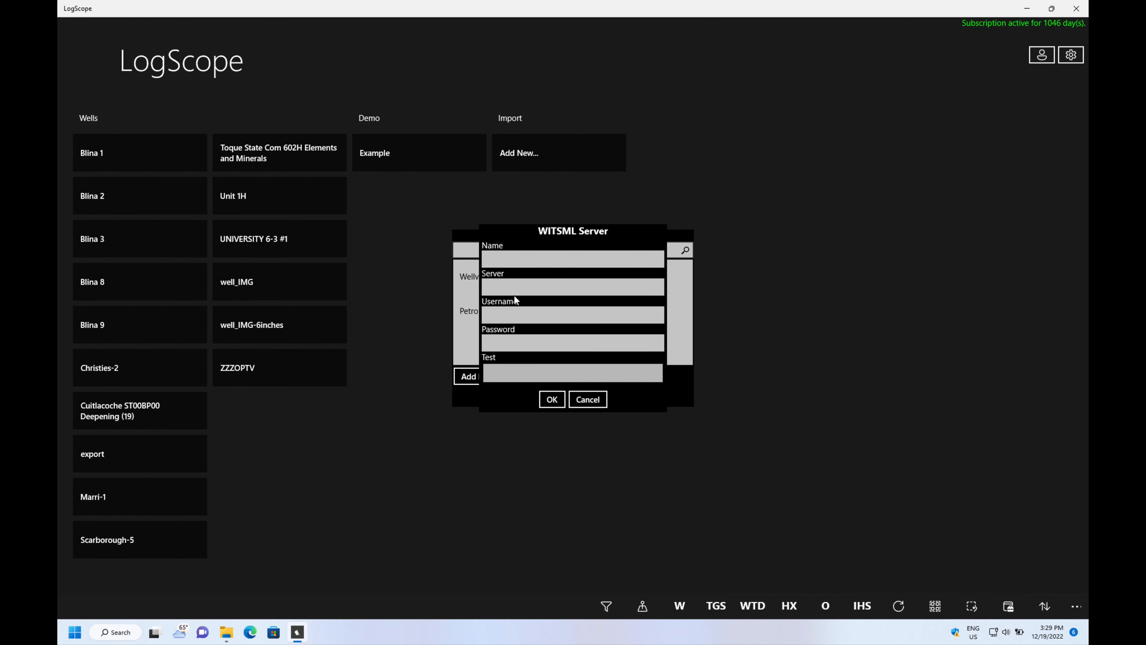
mouse_move(512, 368)
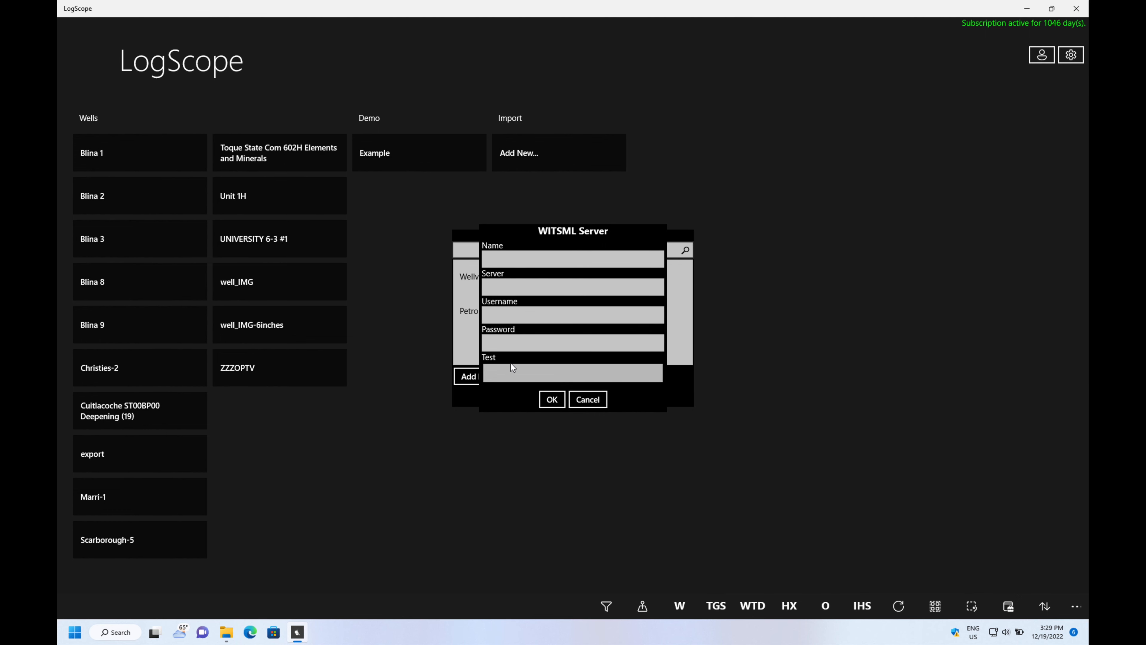
click(587, 399)
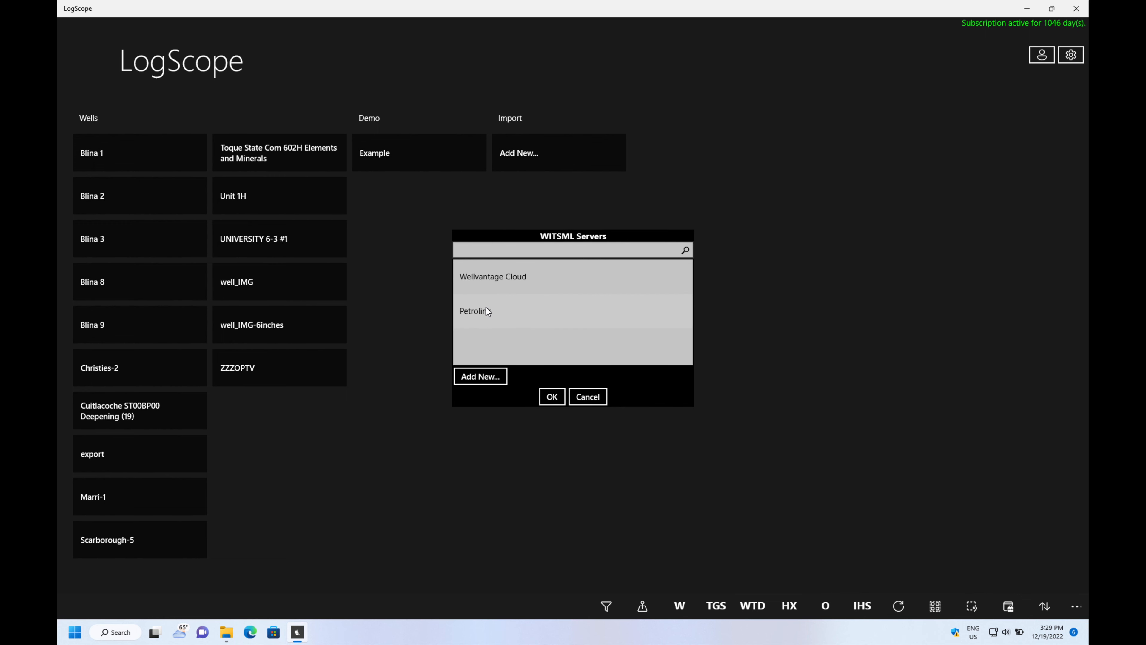
Step: Test the Petrolink server connection until it reports OK, then return to the list
double_click(474, 311)
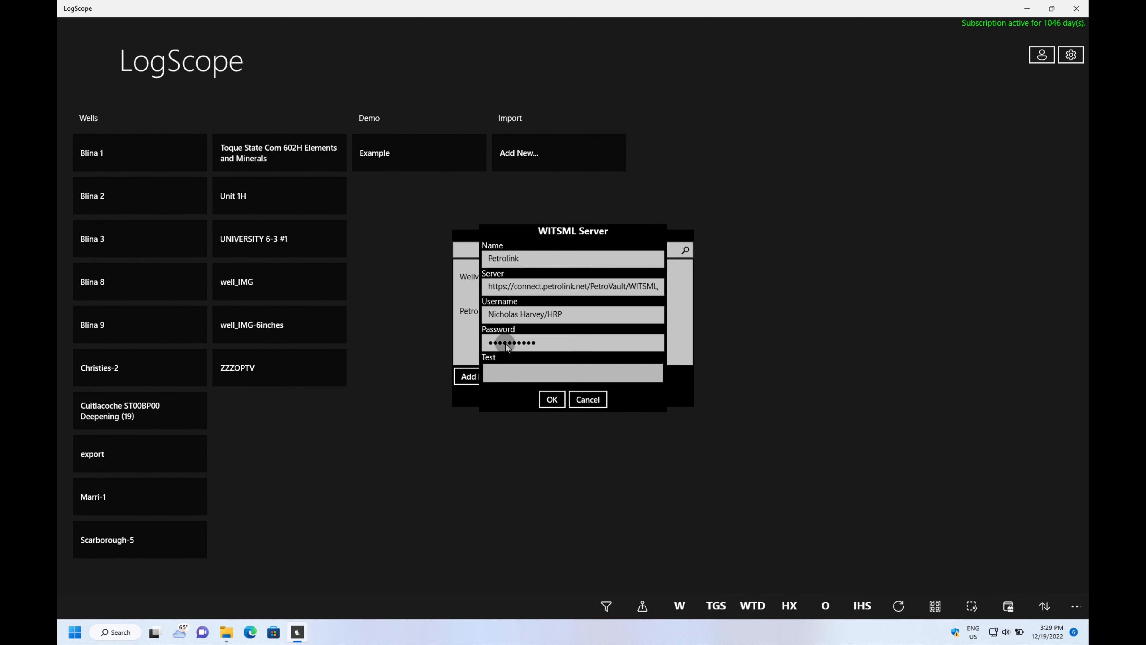
mouse_move(645, 308)
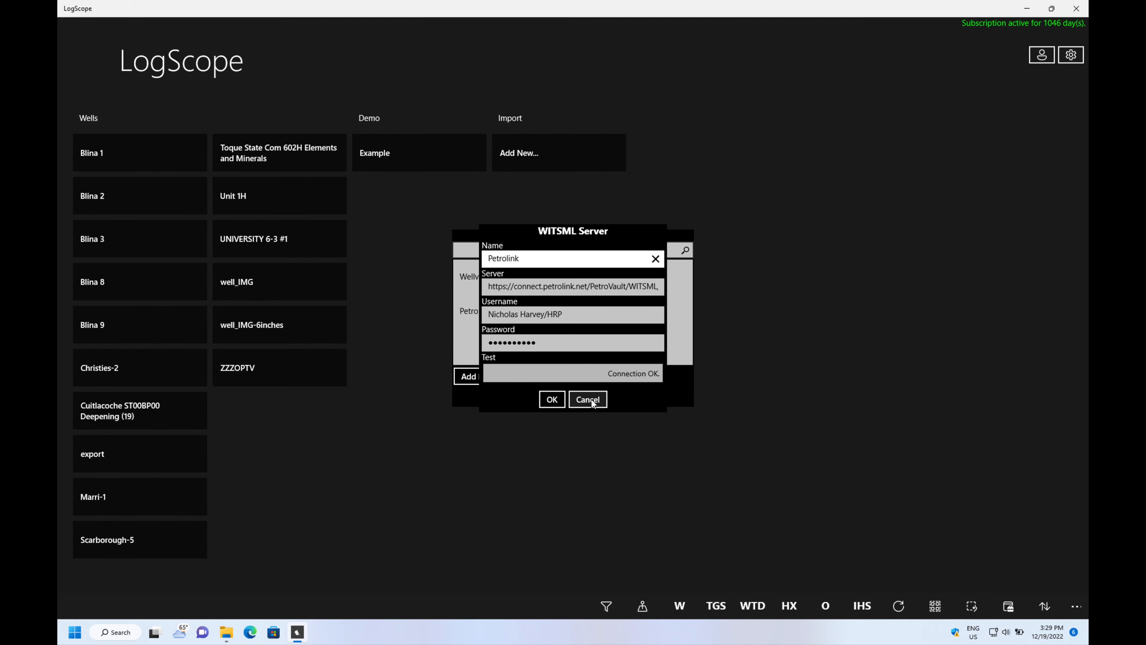
click(587, 400)
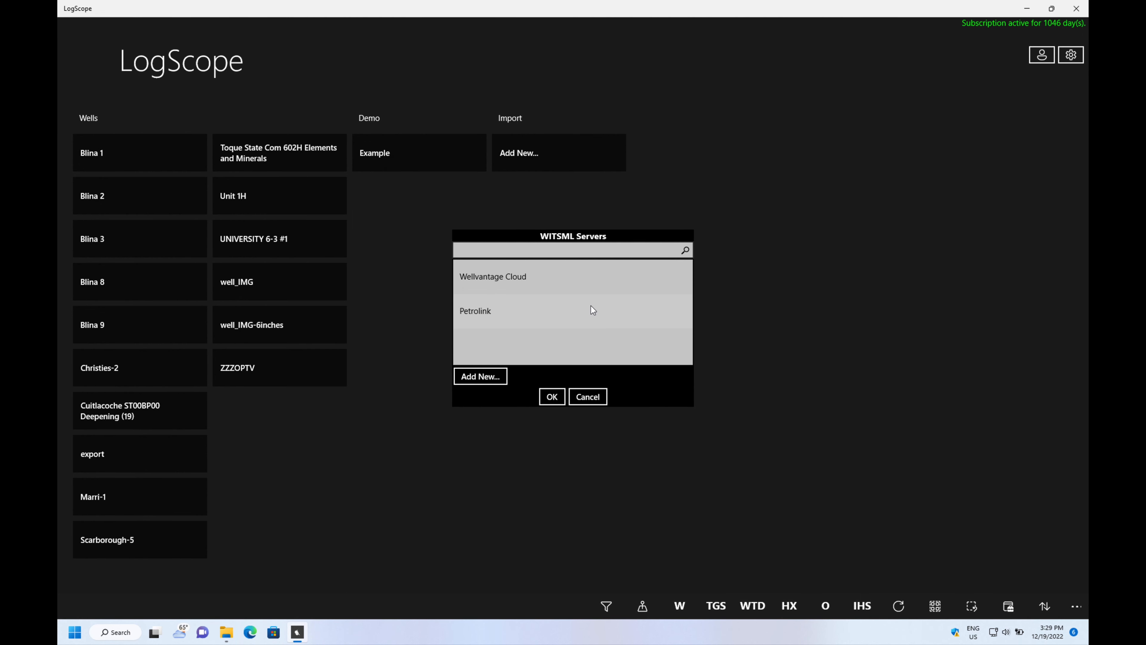
mouse_move(496, 312)
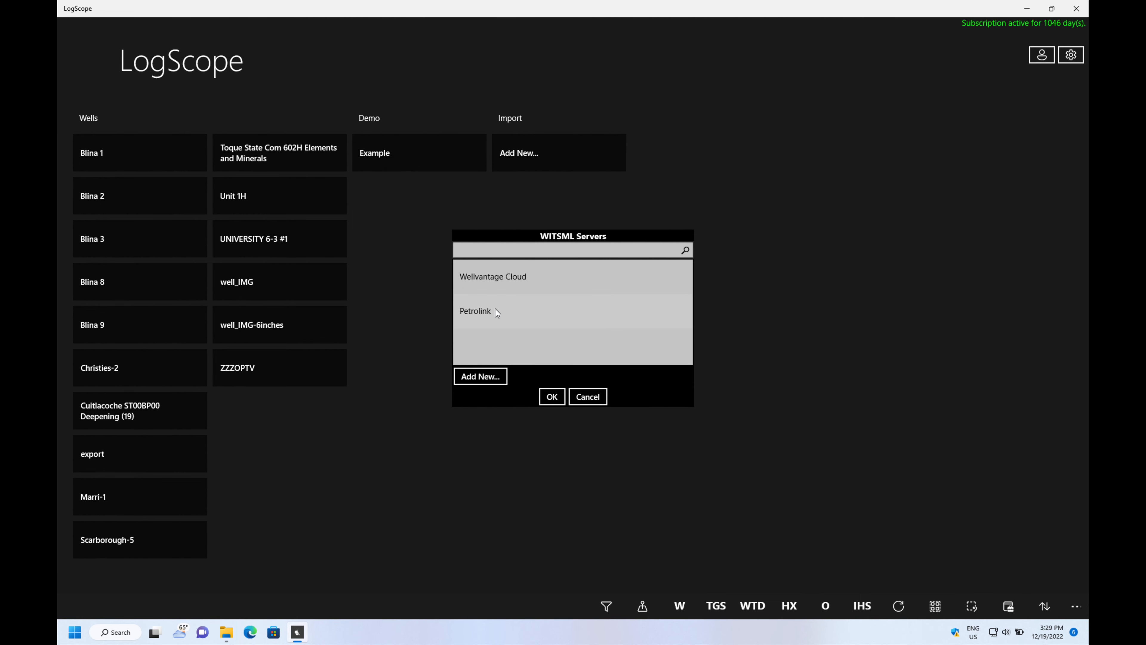
Step: Start a new WITSML well on the Petrolink server and show its log mapping list
click(475, 310)
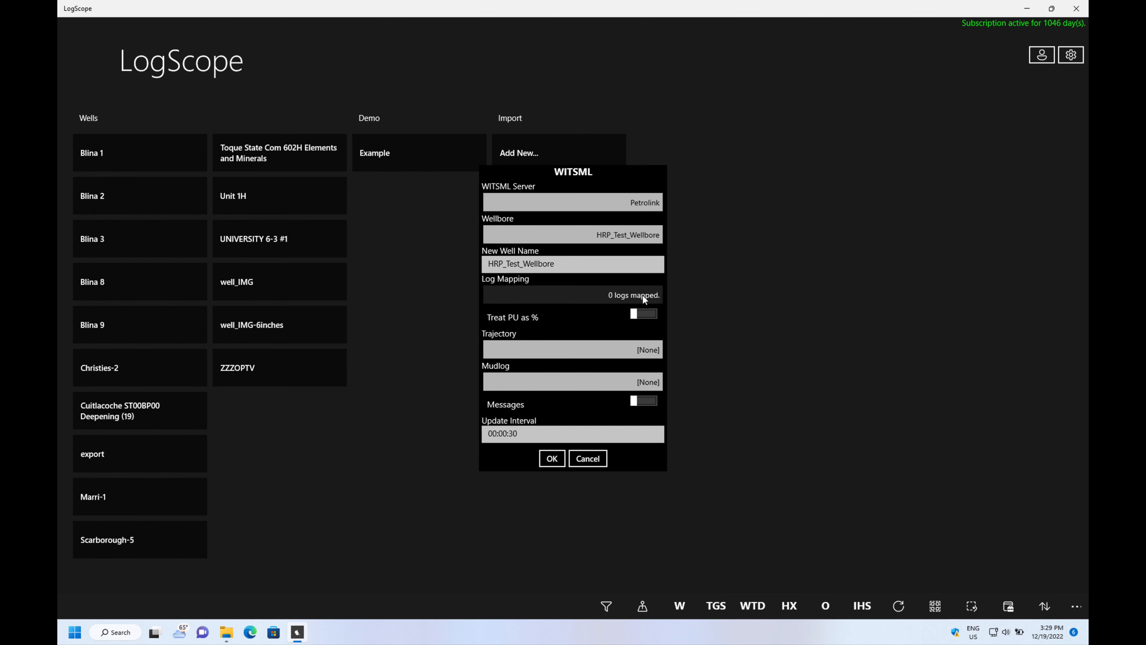
mouse_move(639, 299)
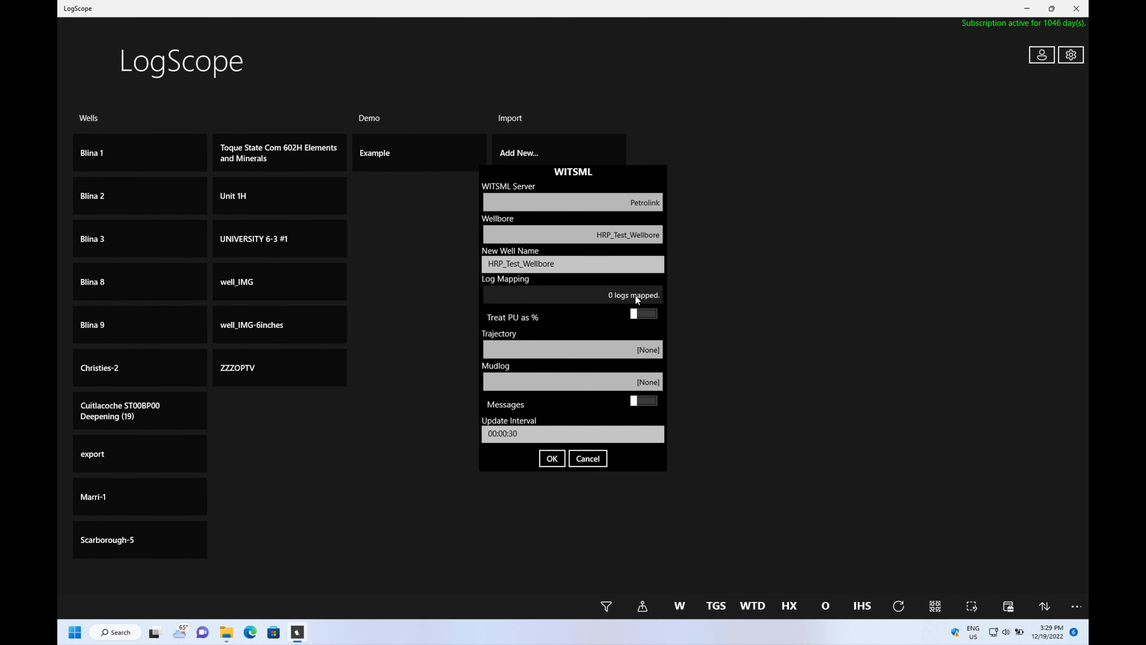
click(572, 295)
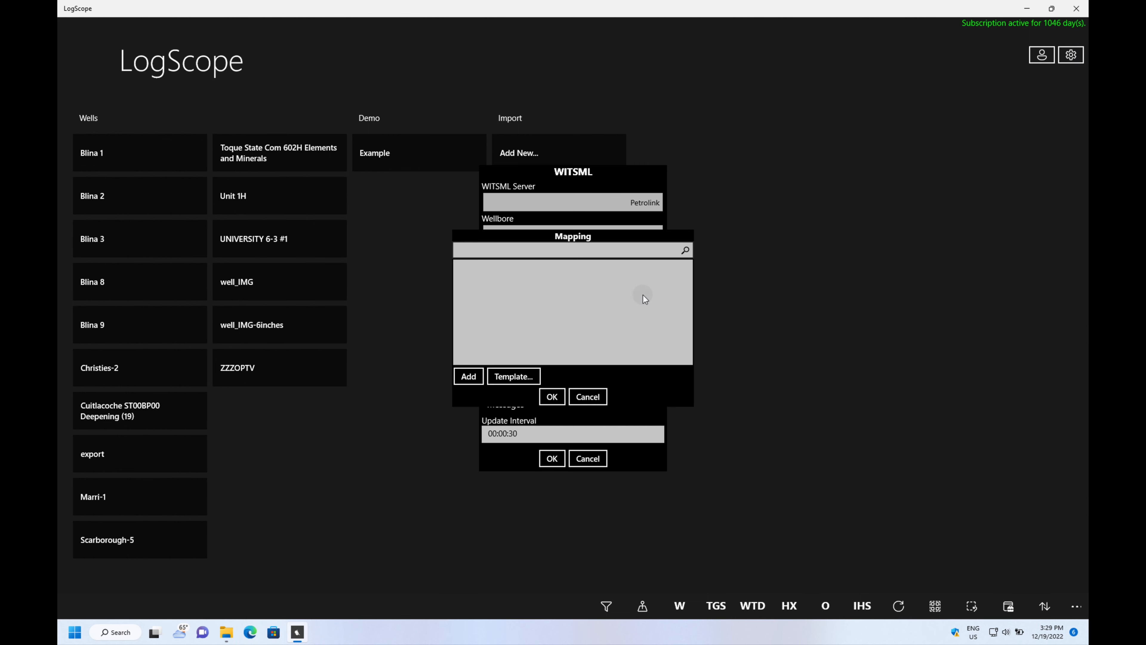
mouse_move(469, 375)
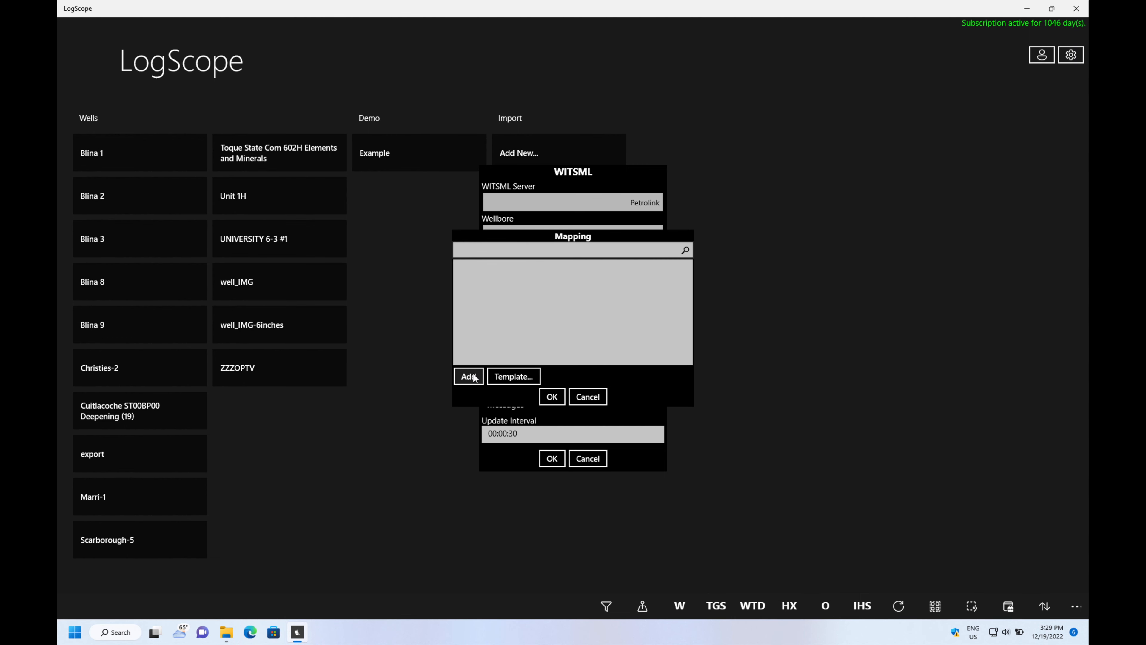
mouse_move(512, 375)
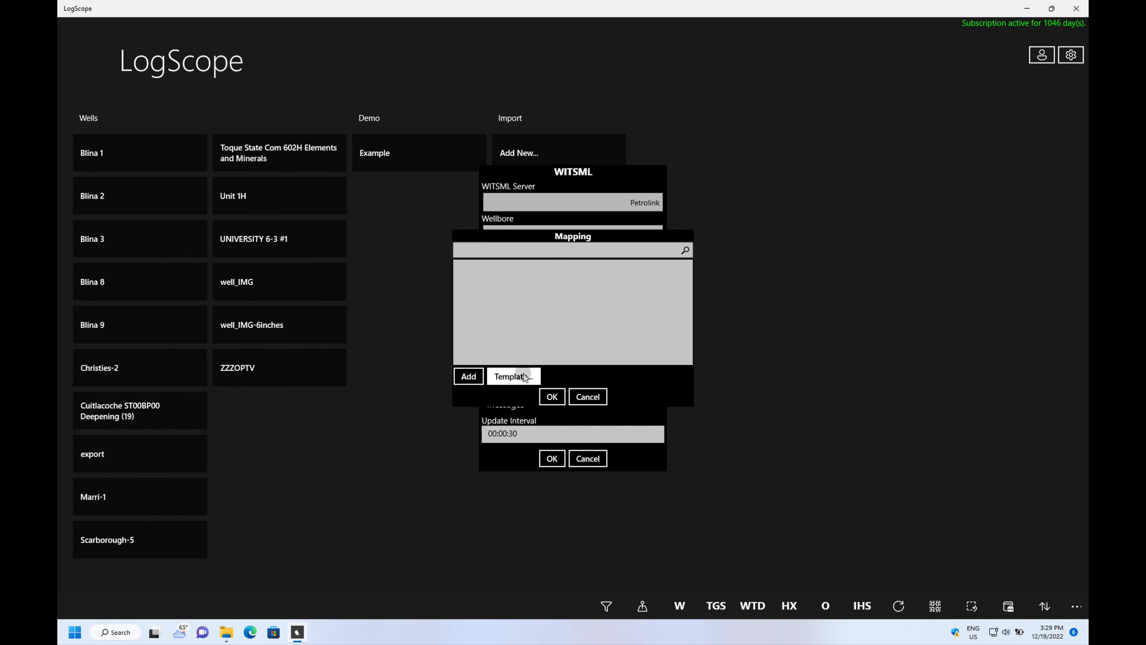
Step: Load log mappings from the Default template group (SRF_ROP, ROP5, CRPM_RT)
click(512, 375)
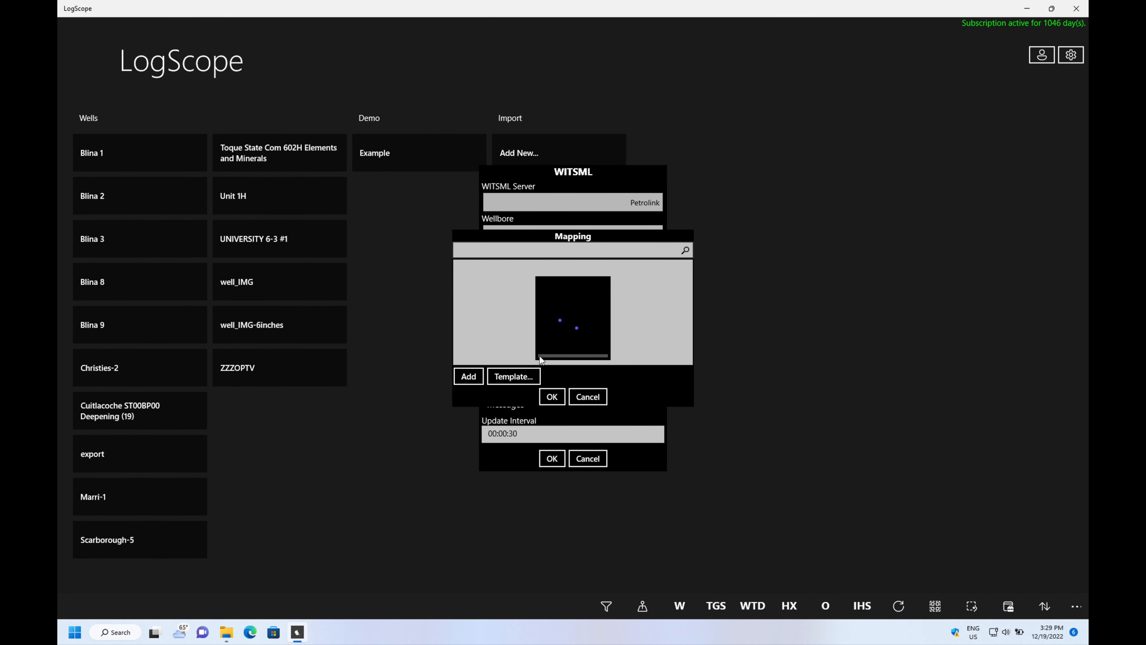
click(513, 376)
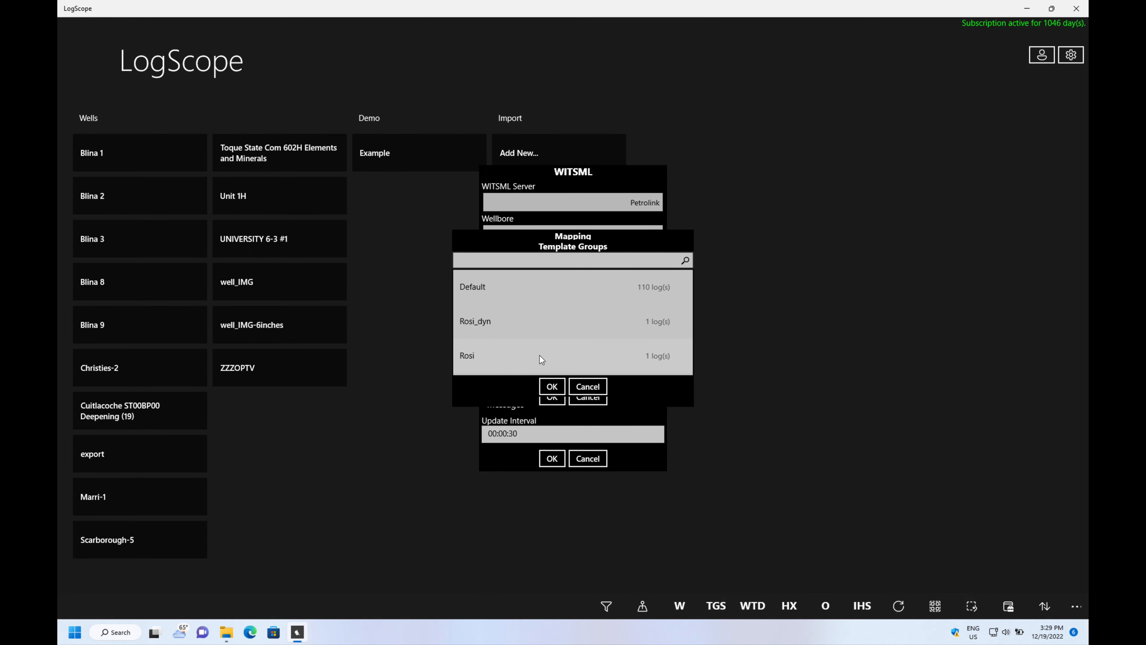
mouse_move(596, 375)
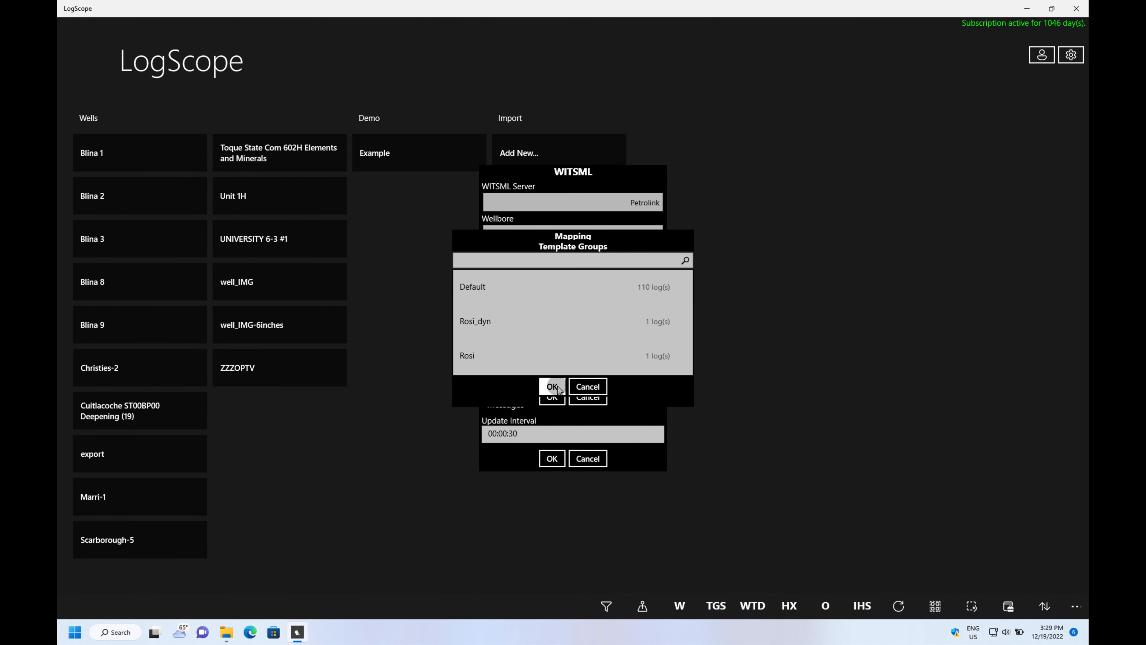
click(551, 387)
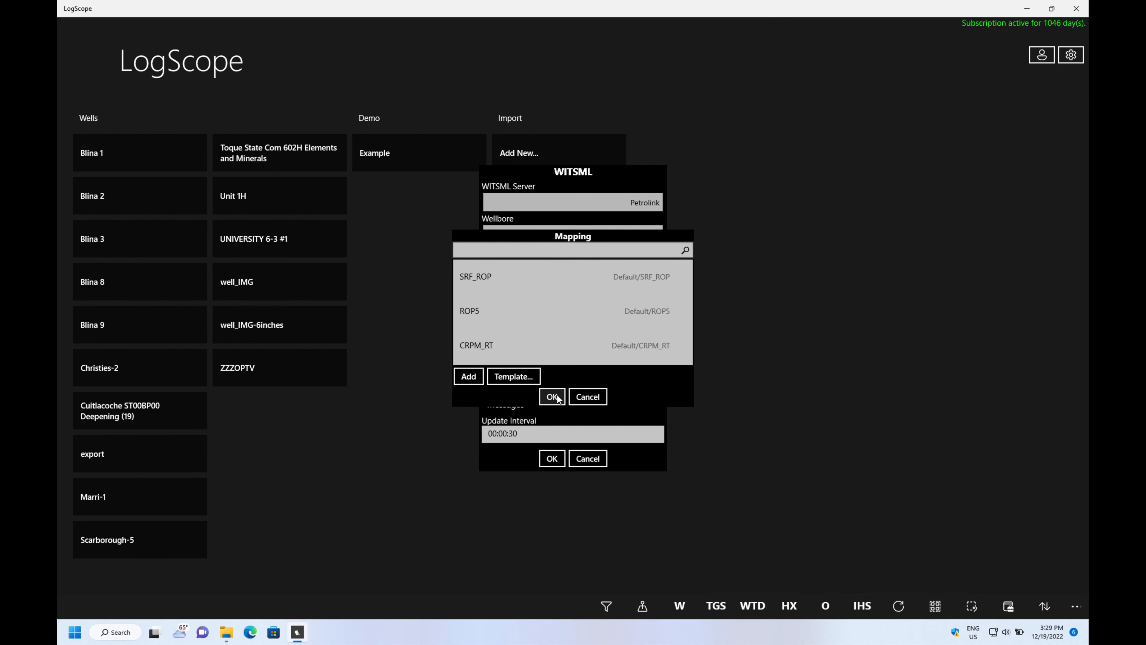
Step: Confirm the 112 mapped logs and keep Log Analysis as the well's first action
click(551, 396)
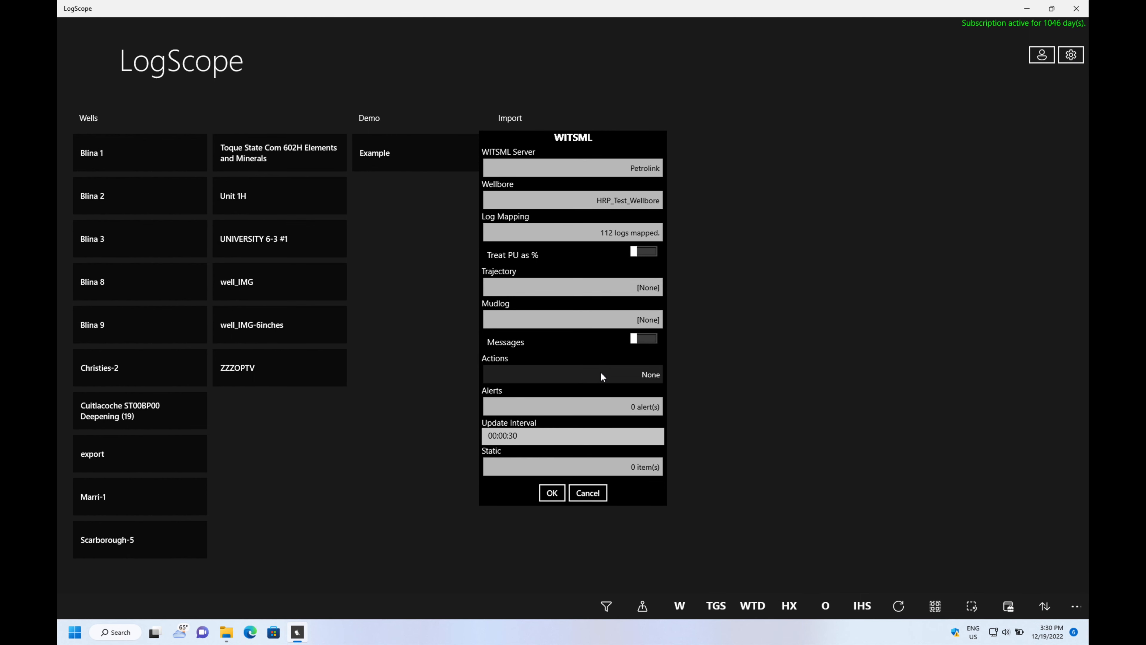
mouse_move(634, 384)
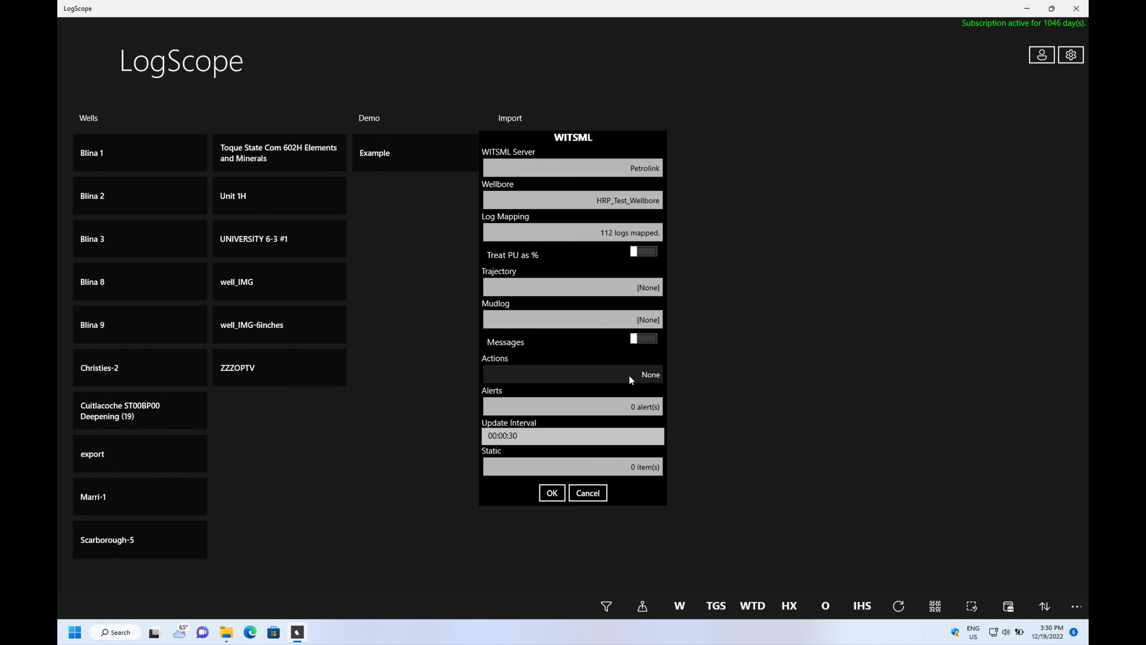
click(573, 375)
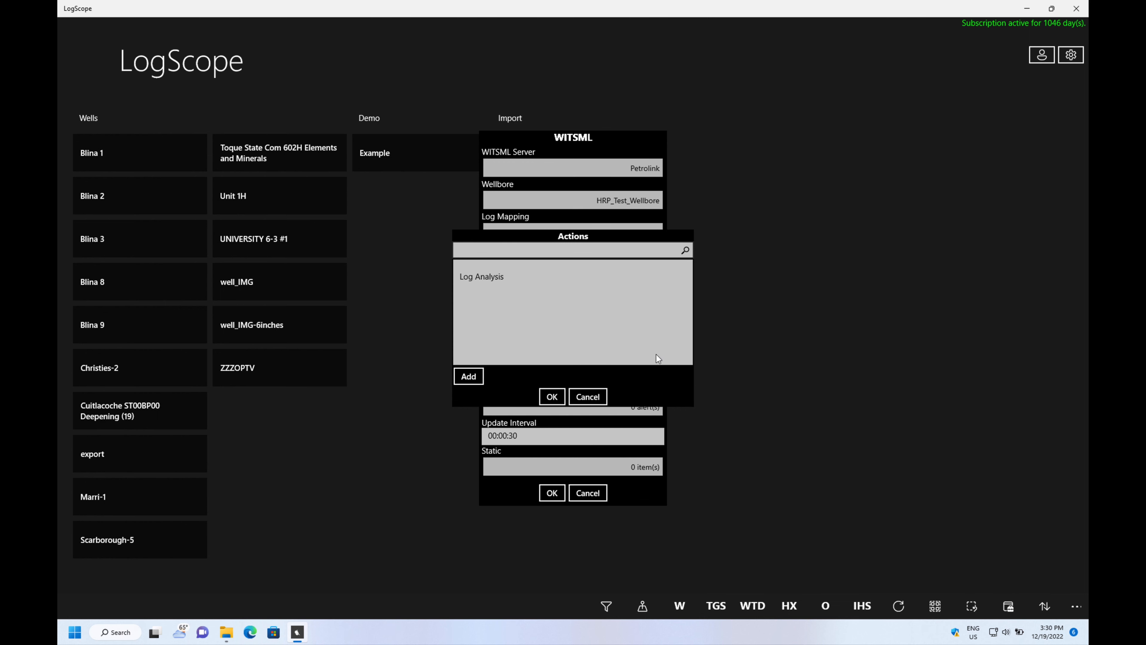
click(551, 396)
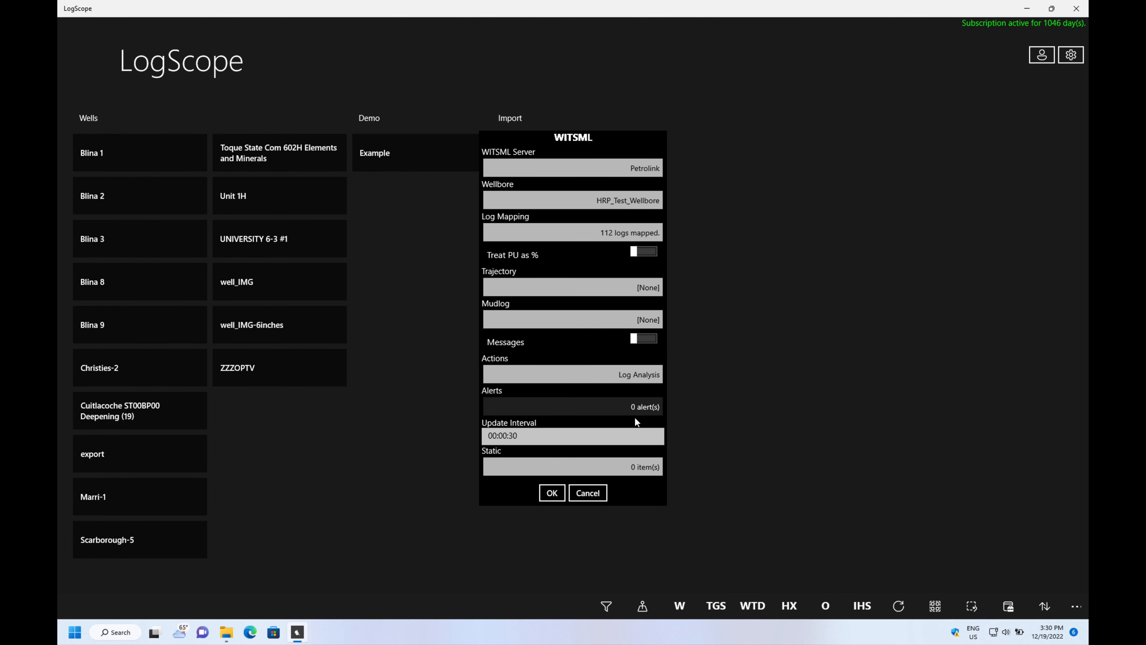
click(573, 374)
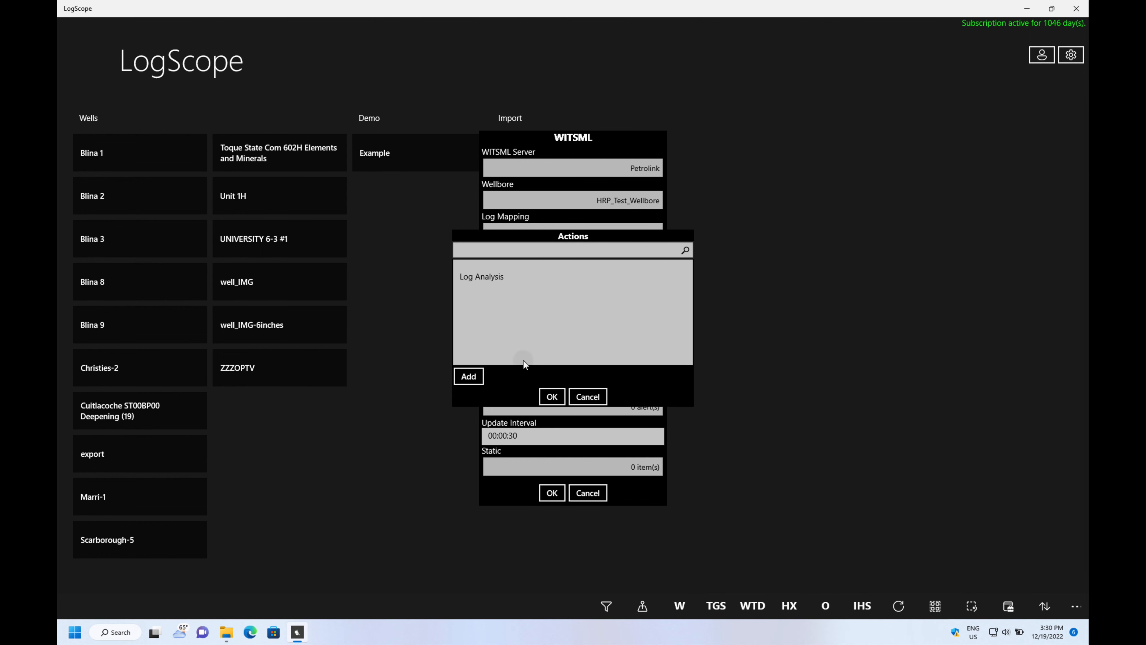
Step: Add a new Solver-type action and browse the global solver list
click(469, 375)
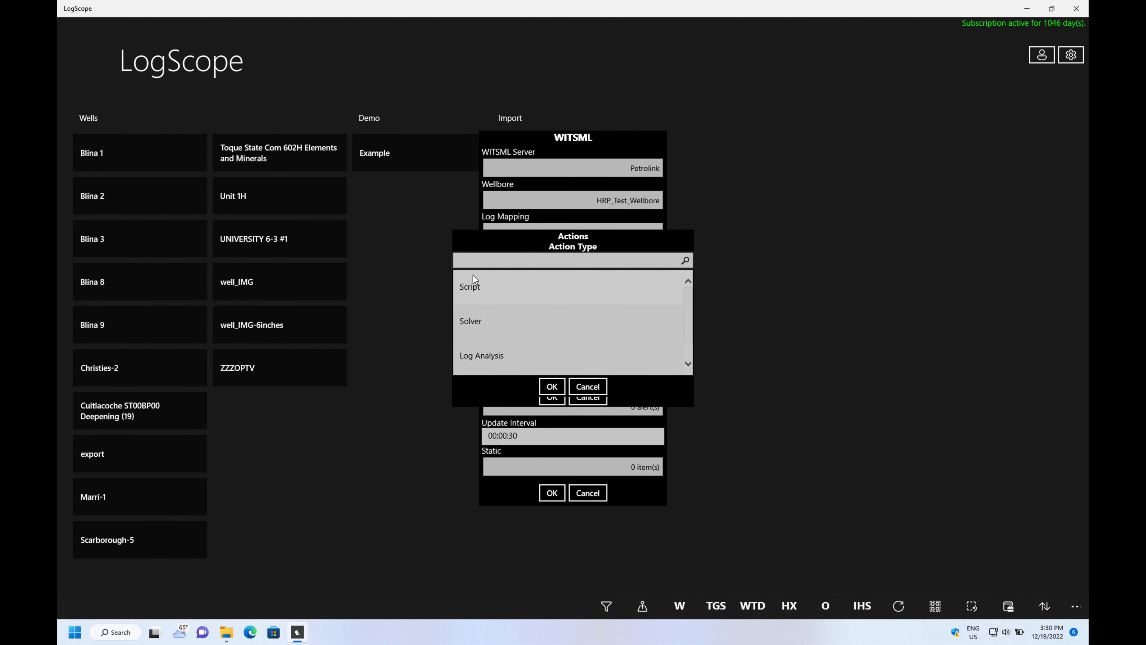
mouse_move(502, 321)
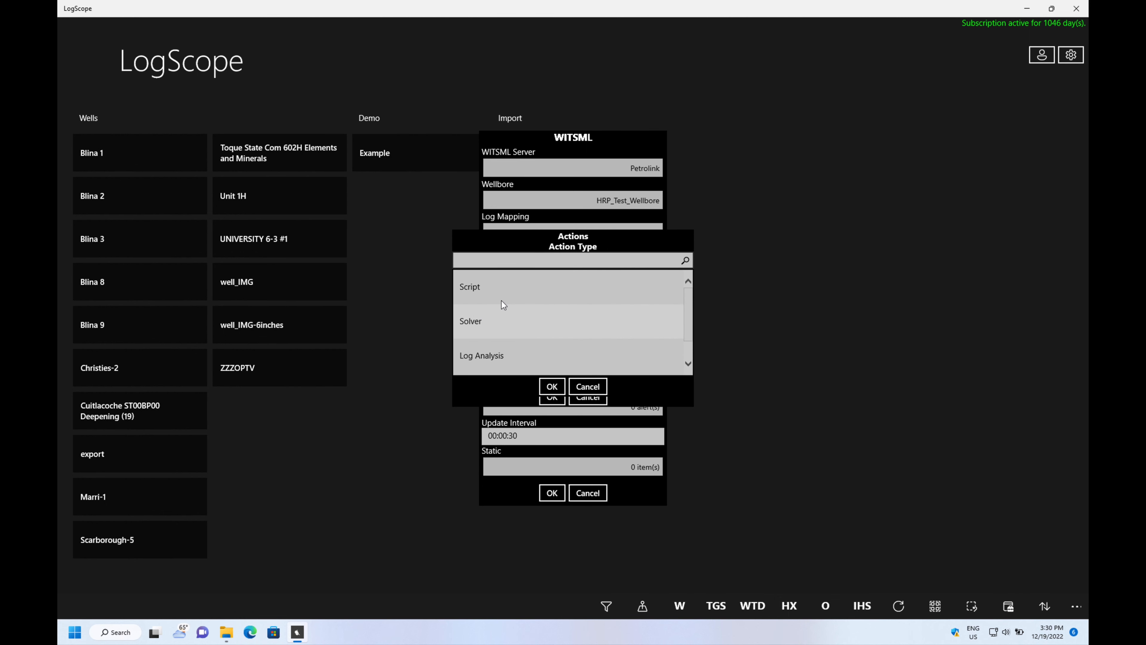
click(471, 320)
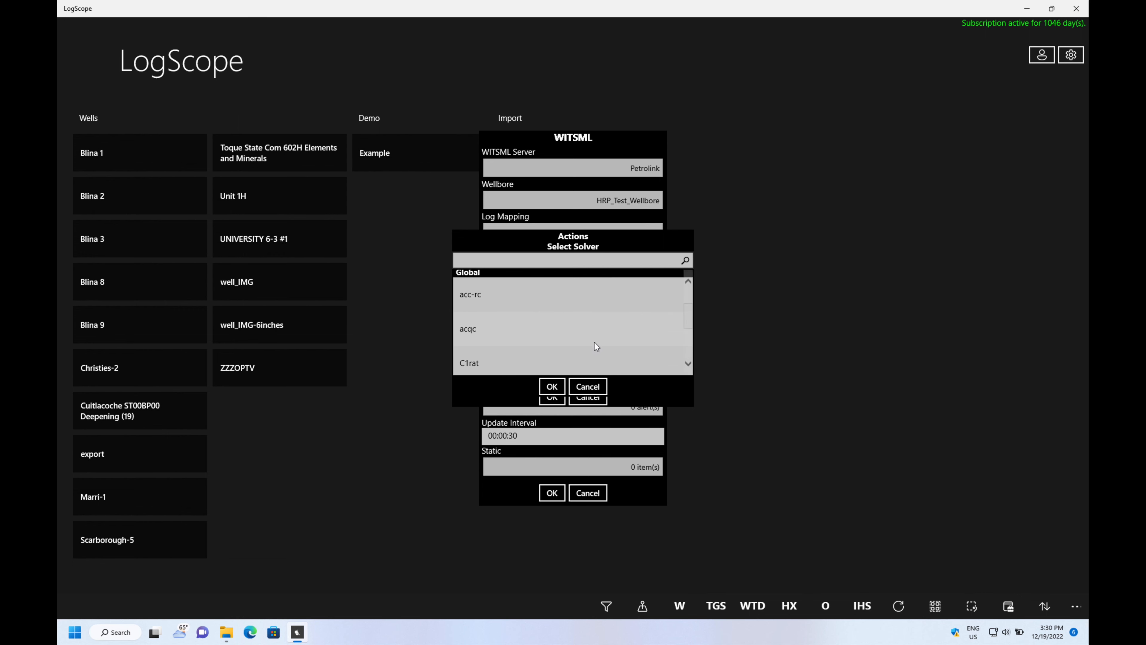
scroll(down, 3)
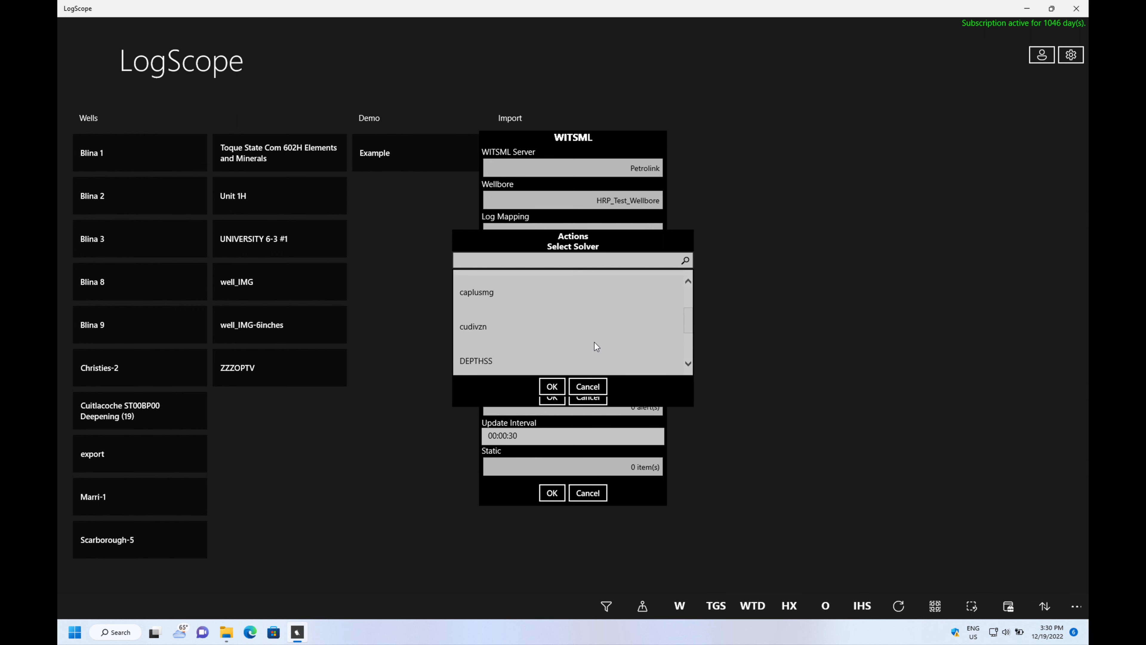
scroll(down, 3)
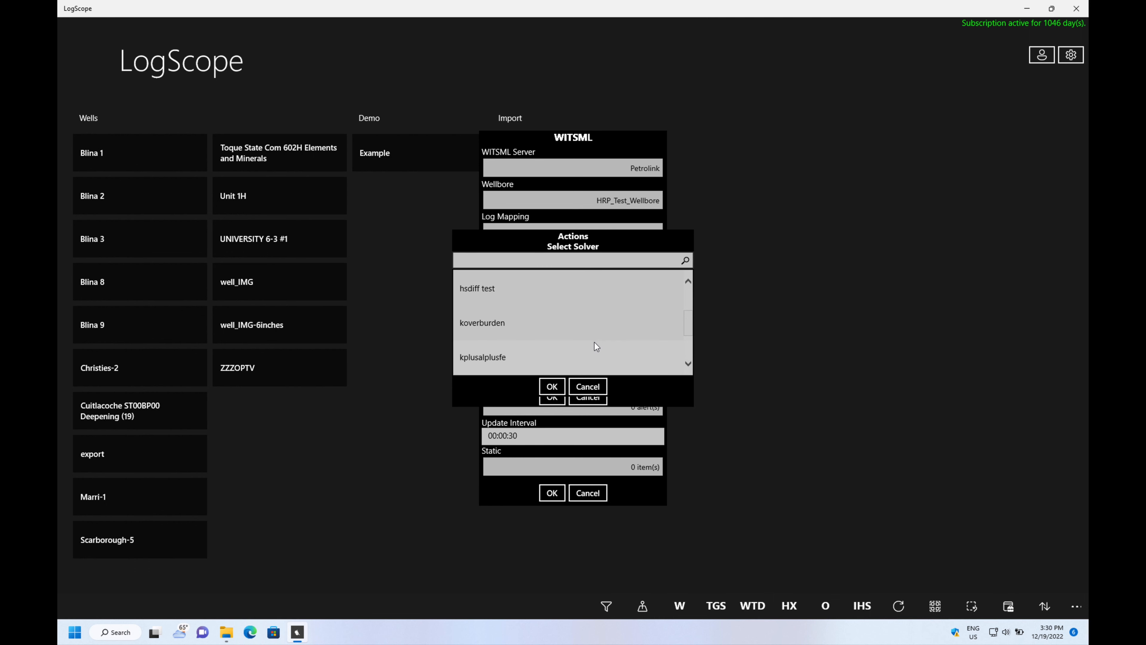
scroll(down, 3)
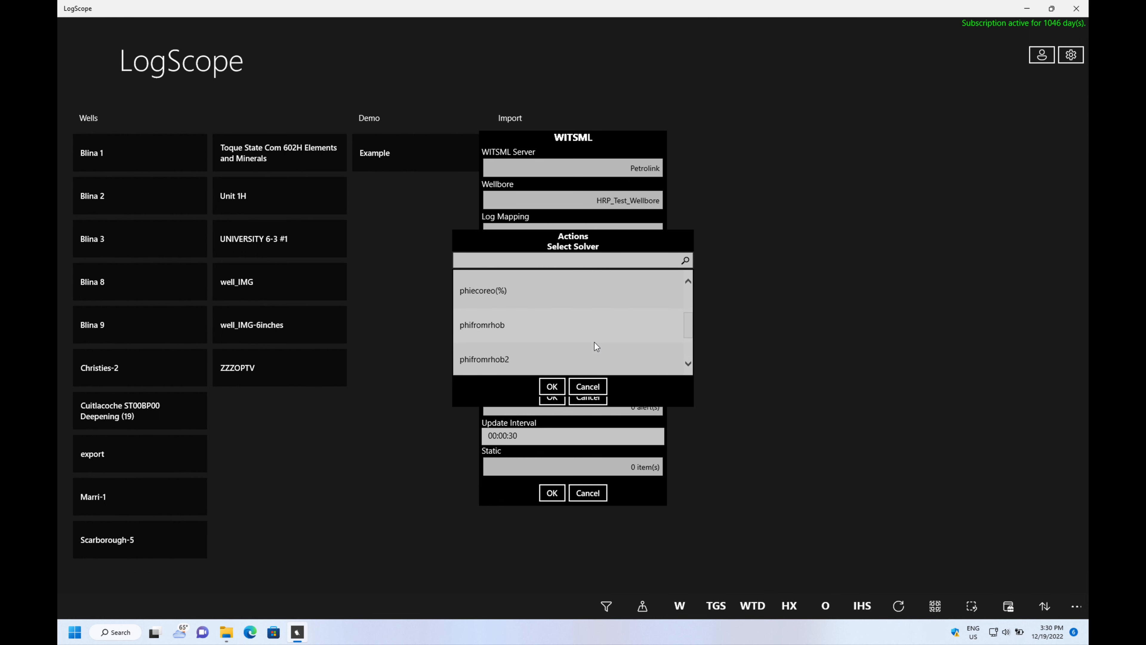
Step: Add the phifromrhob solver with its RHOB input in G/CC as the second action
click(552, 386)
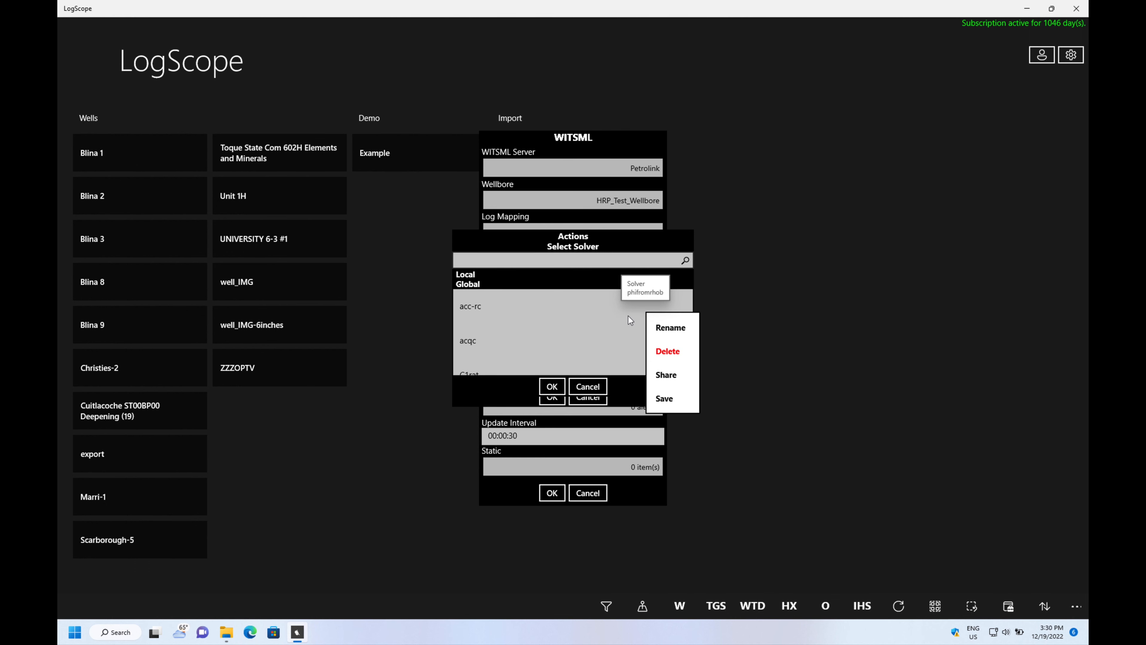
click(587, 386)
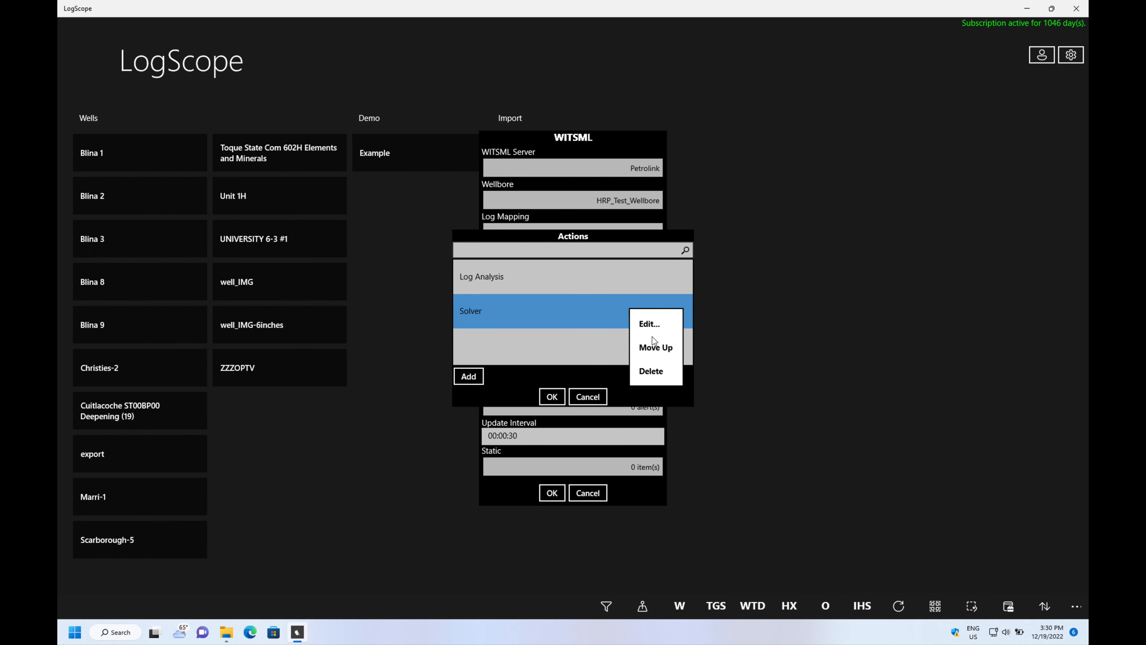
click(649, 324)
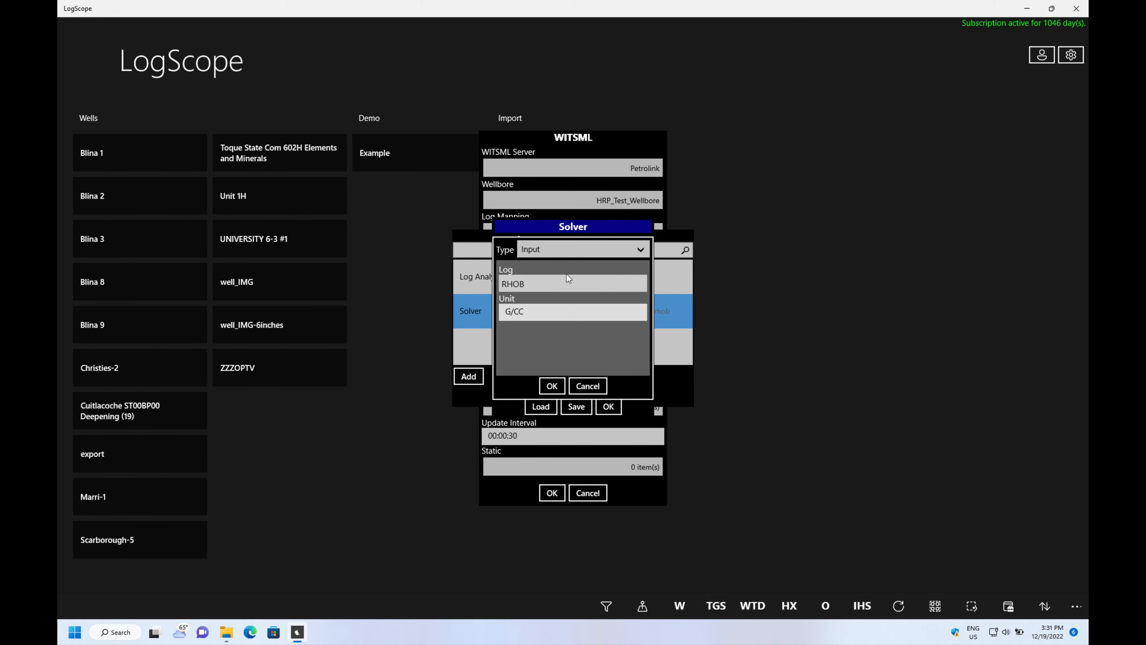
click(552, 385)
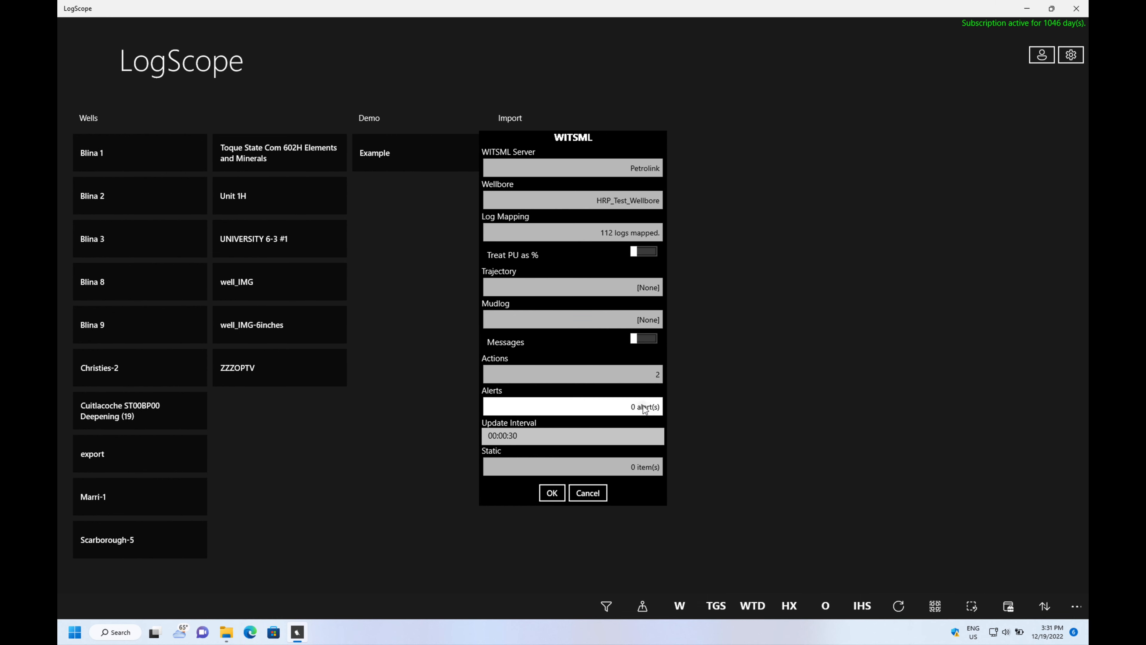
Step: Create a new alert named 'Sand detected' and add a log condition to it
click(572, 407)
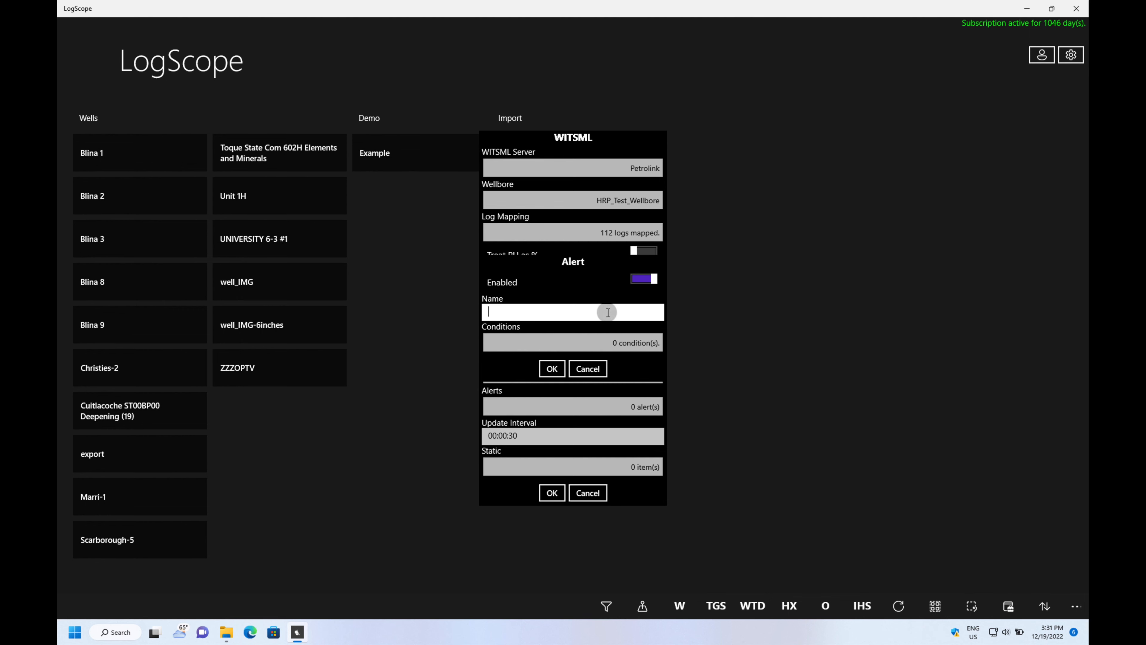
text(S)
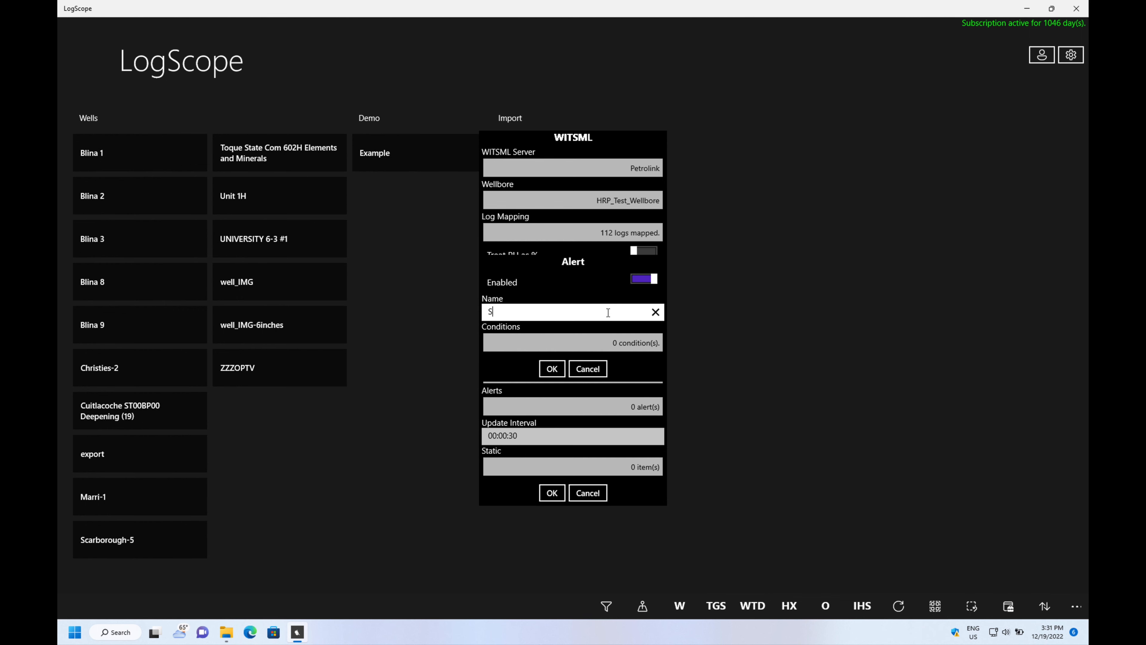
text(and detected)
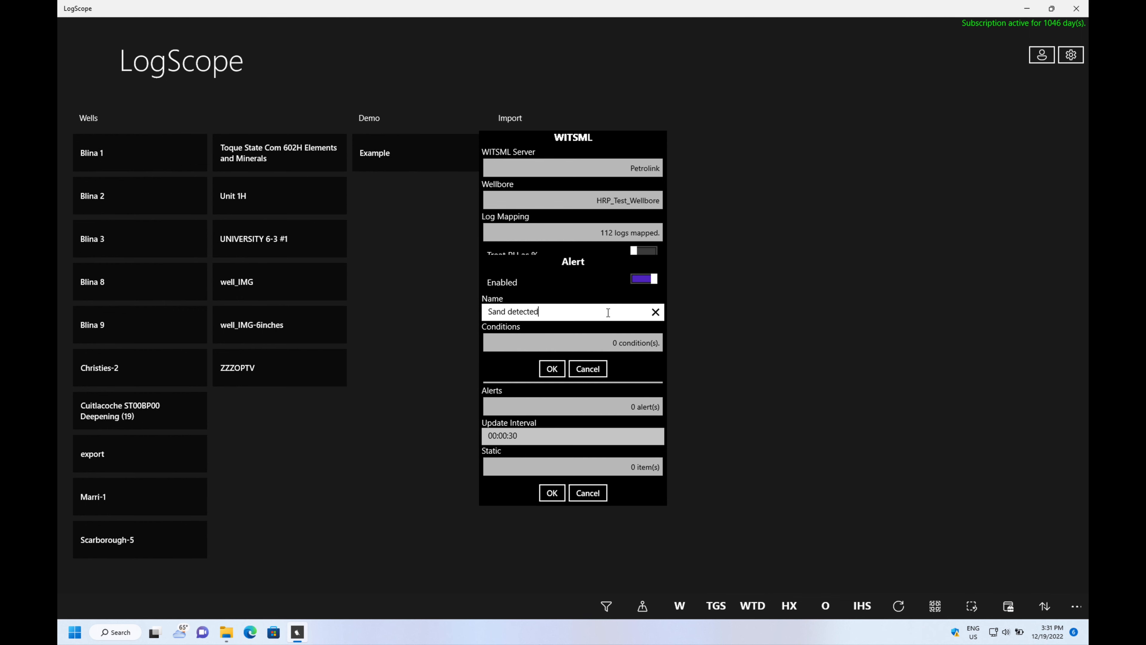
click(573, 342)
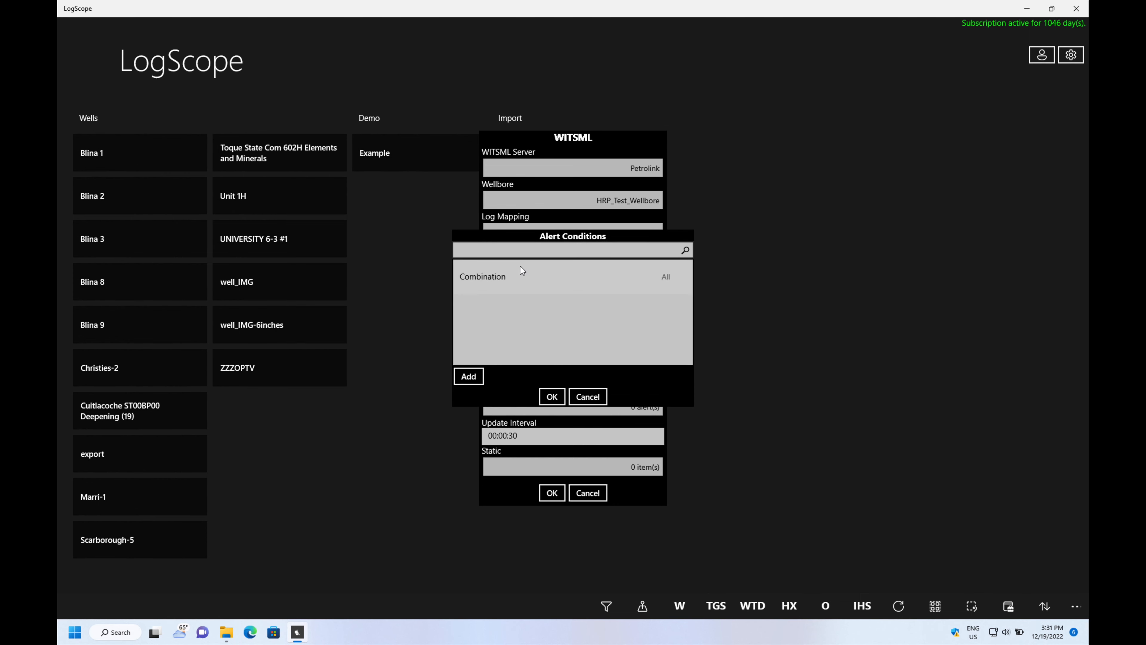
click(468, 376)
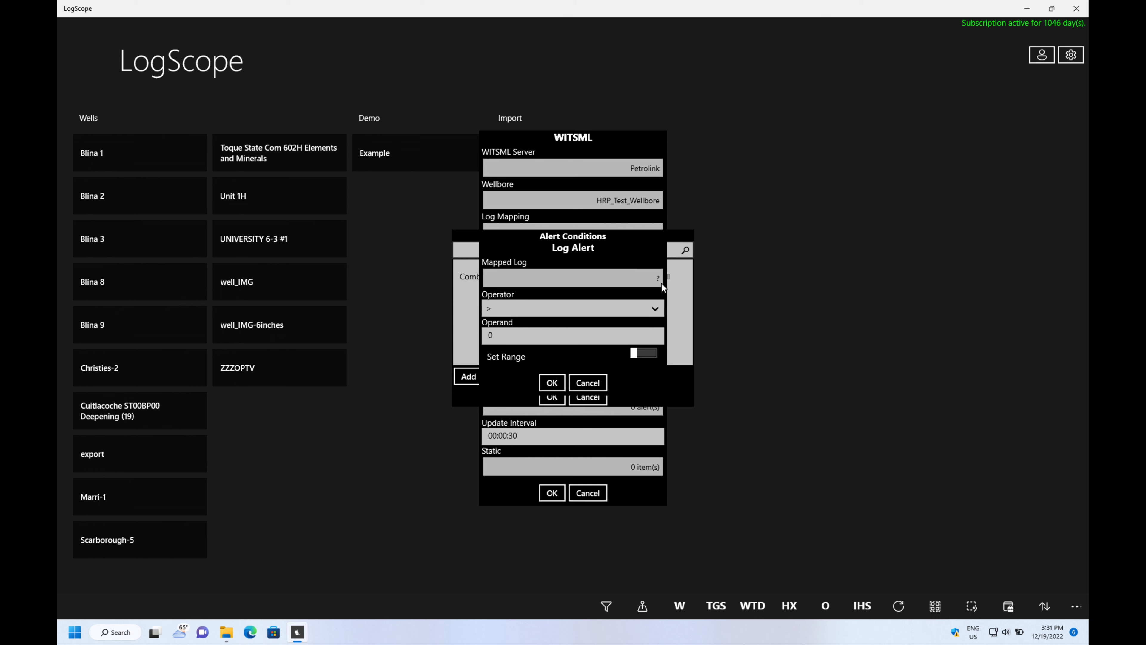
Step: Make the condition trigger when ARC_GR_RT falls below 50 over a 1 M depth range
click(573, 277)
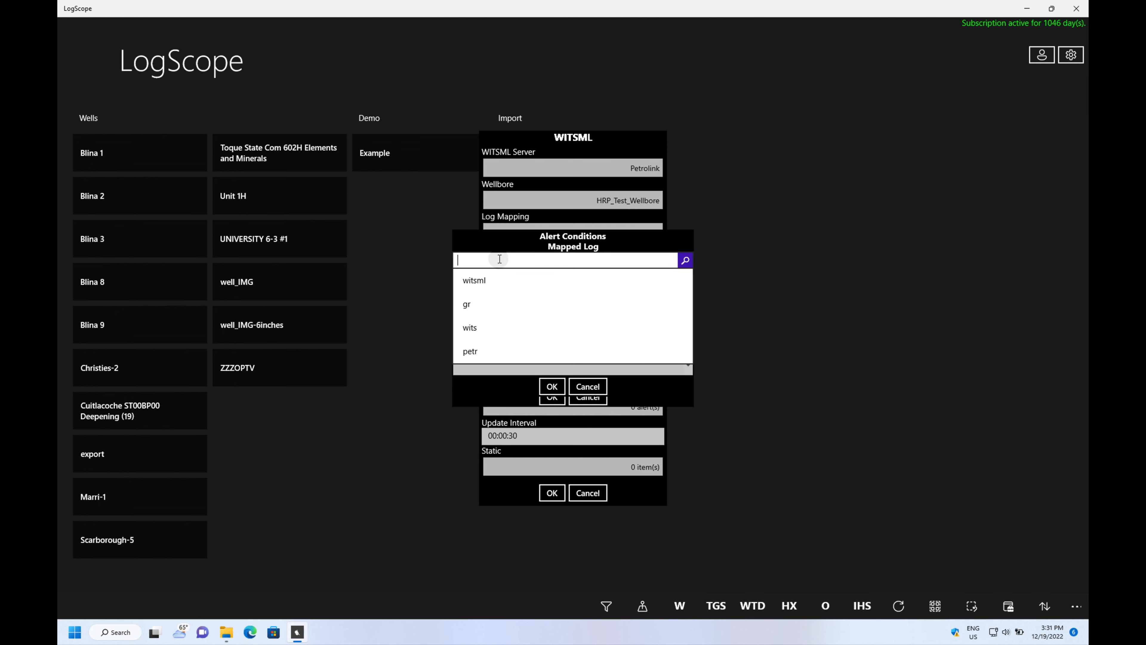
text(gr)
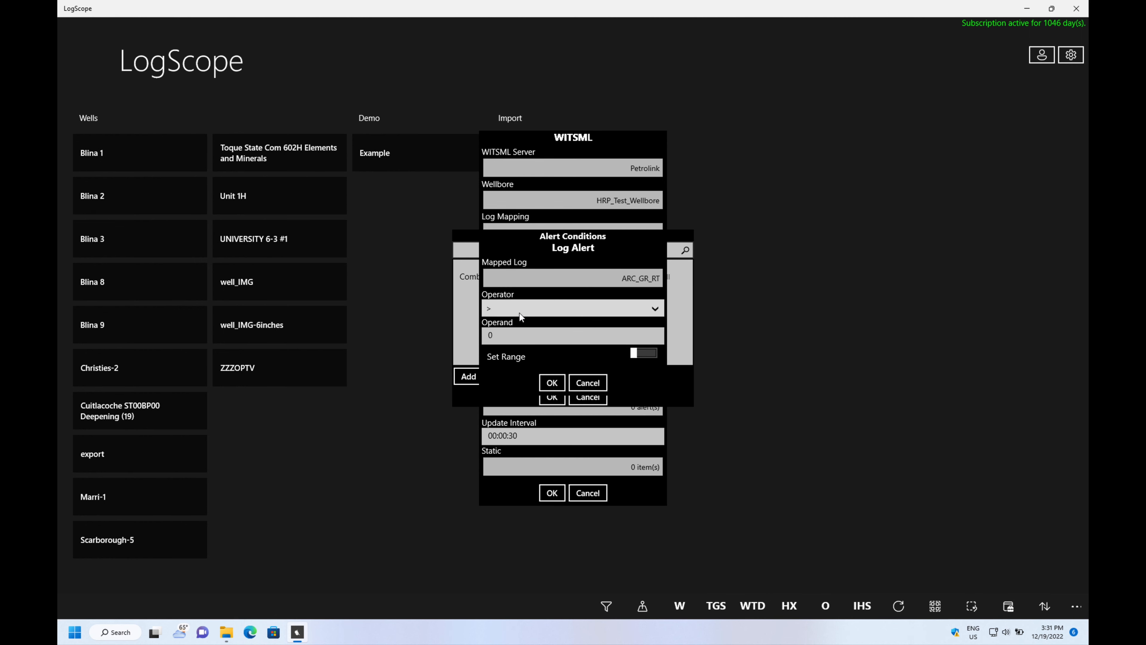
click(572, 308)
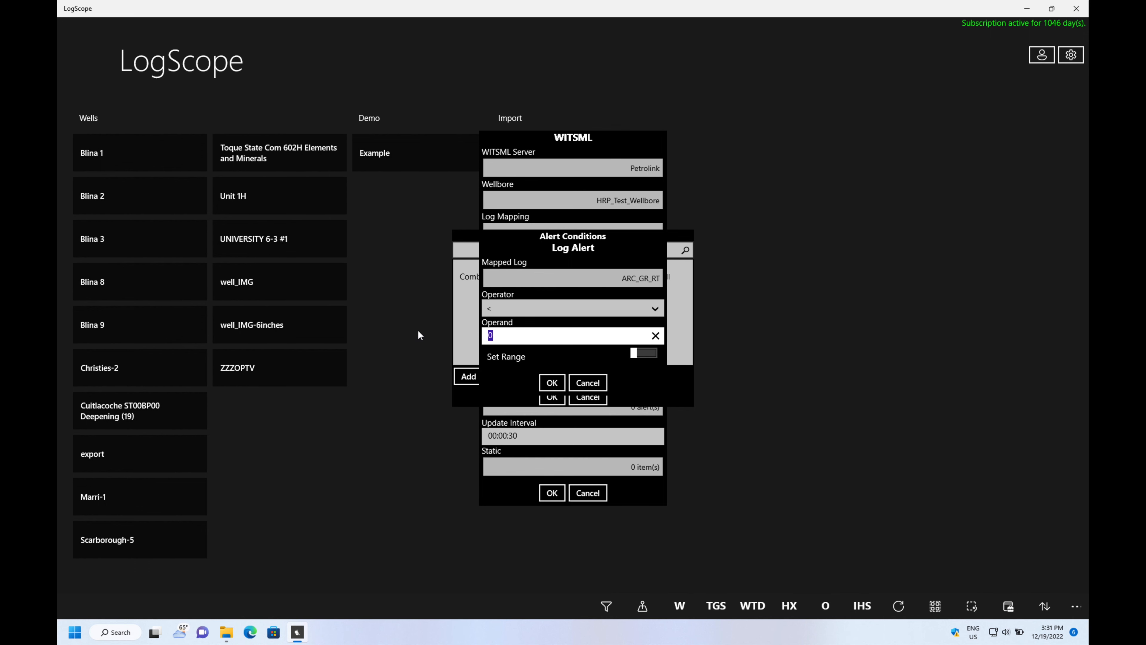
text(50)
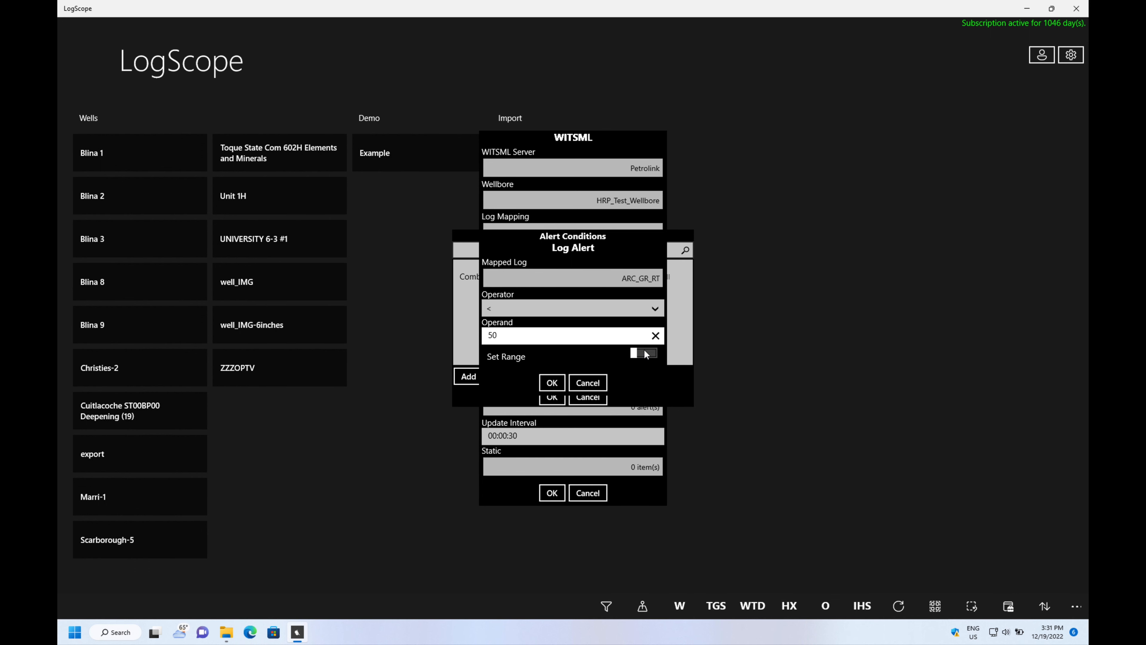
click(644, 353)
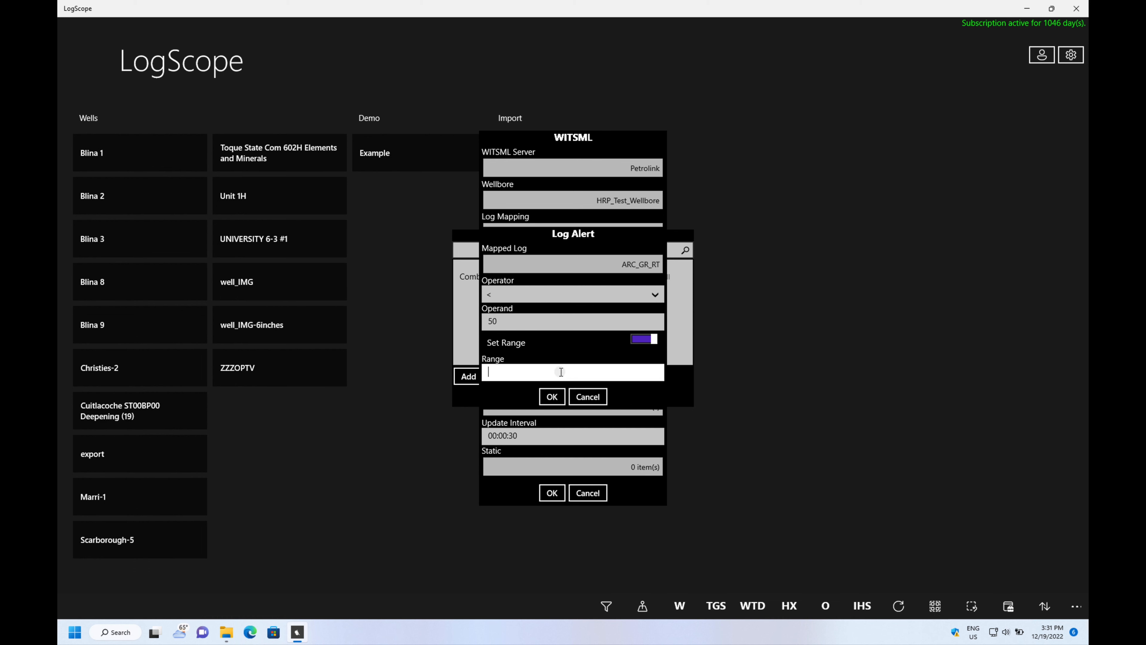
text(1)
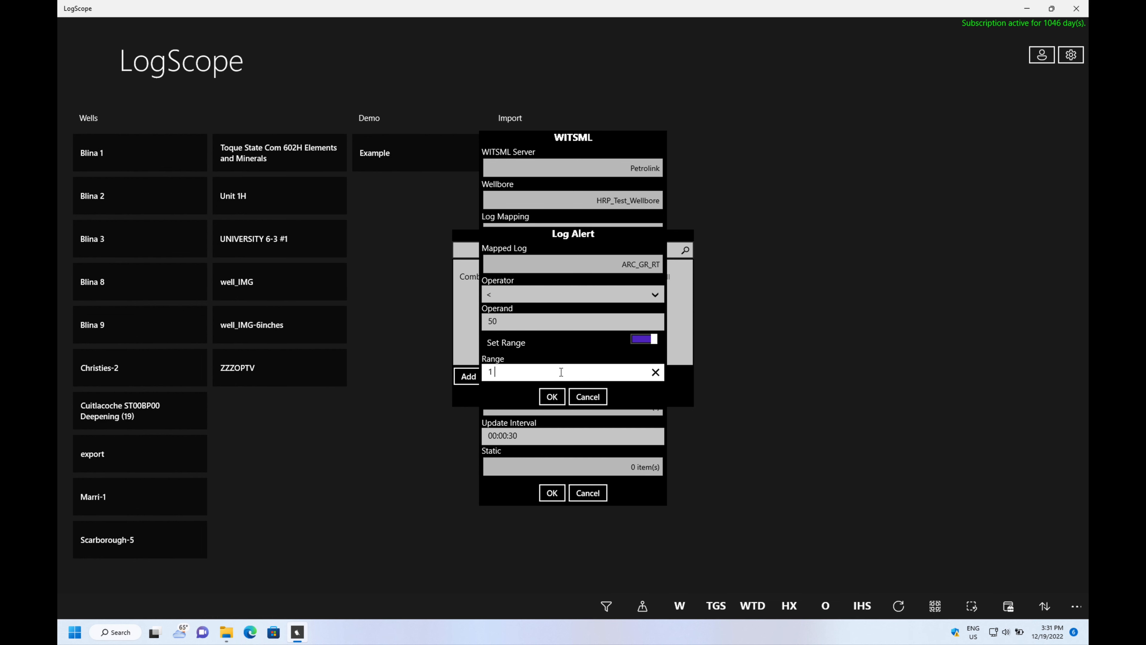
text(M)
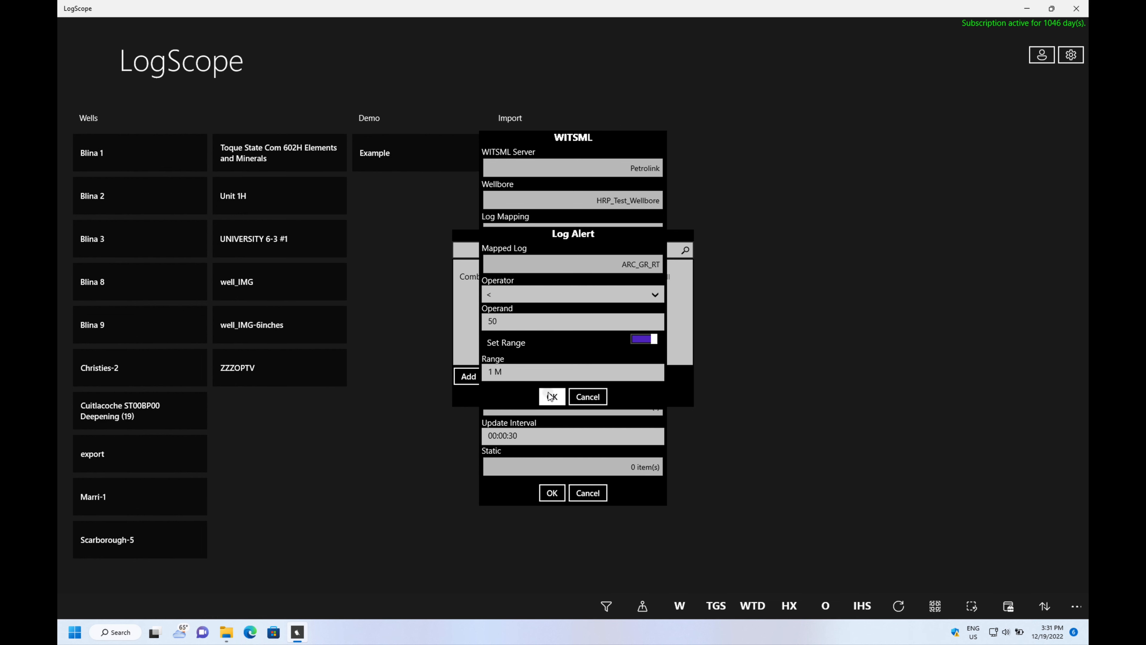
click(551, 397)
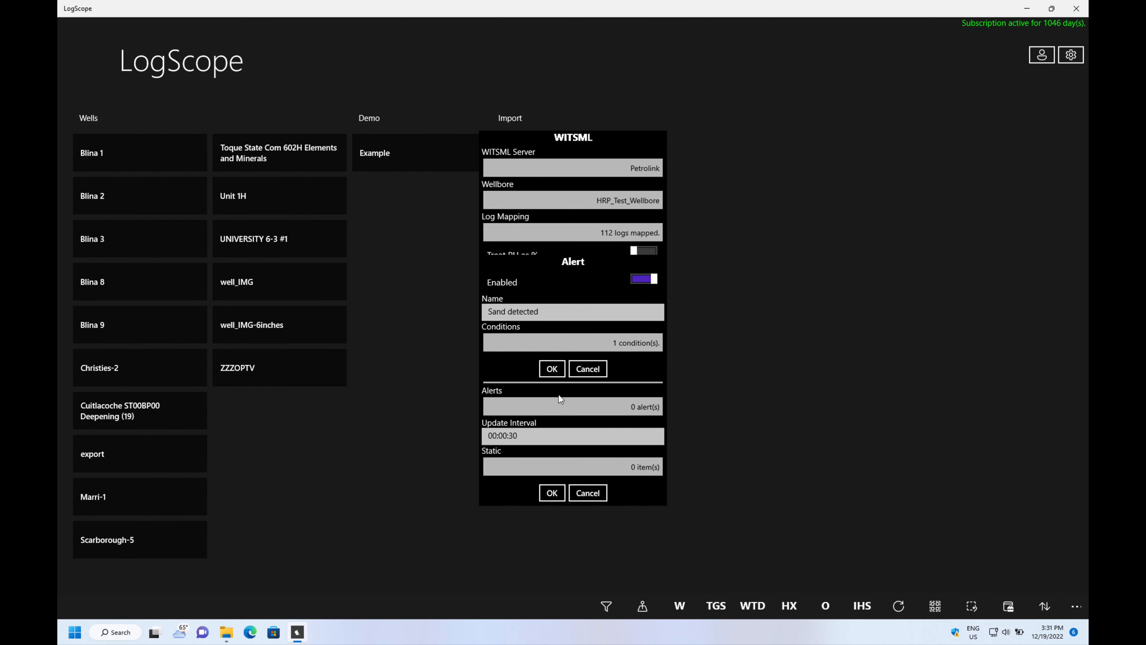
Step: Confirm the Sand detected alert so the well shows 1 alert configured
click(551, 368)
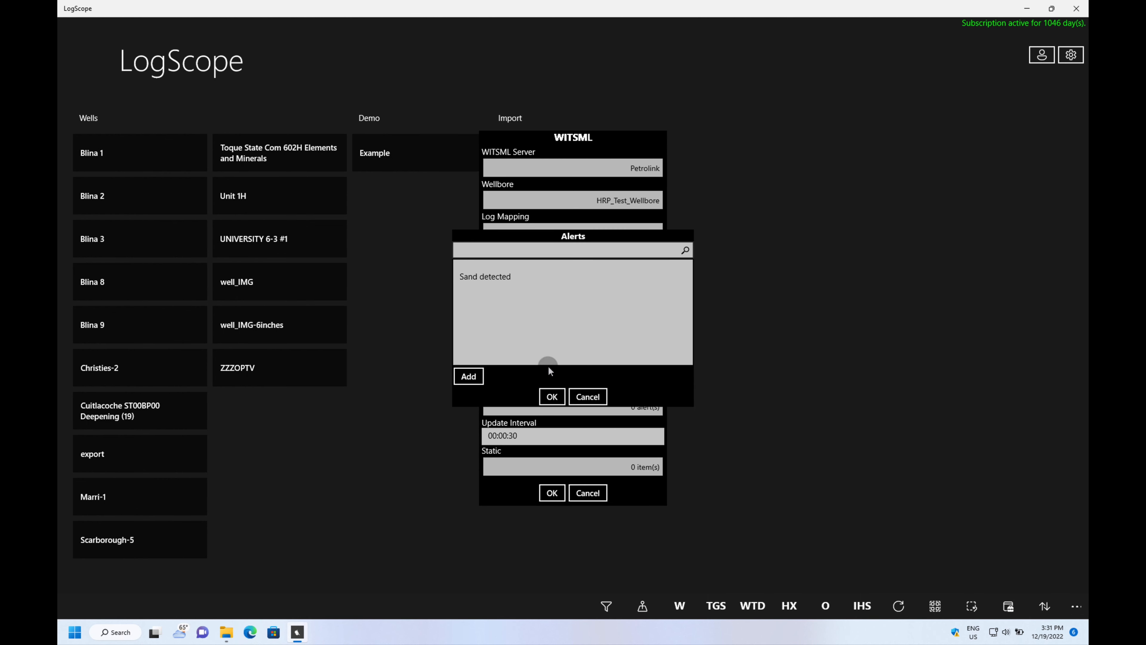
click(551, 396)
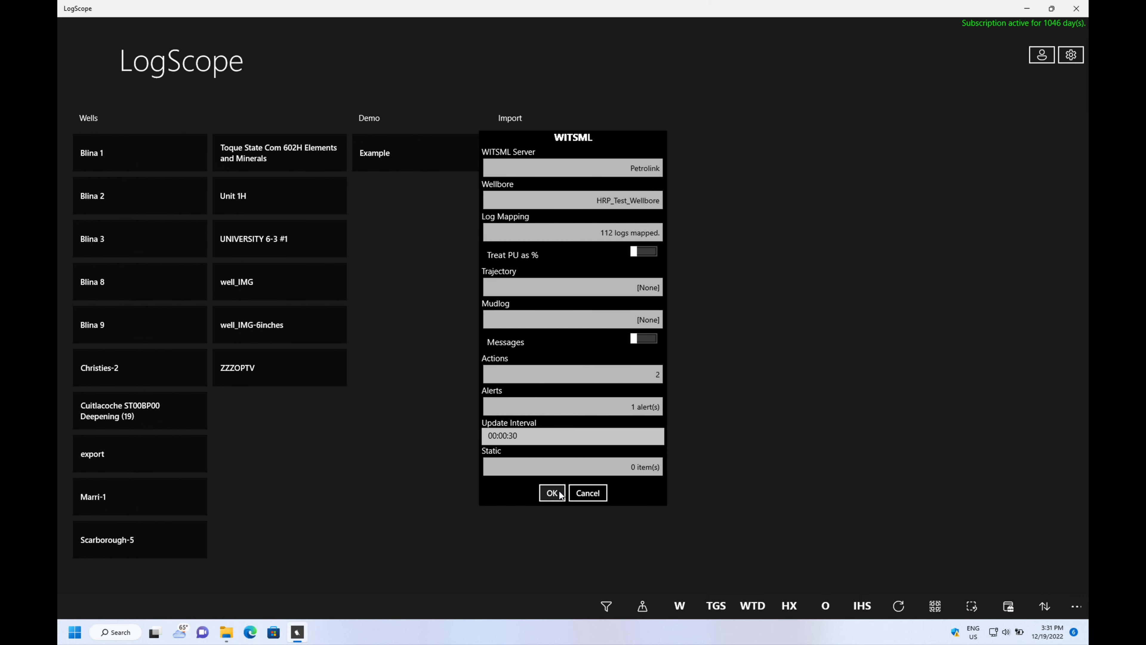
Step: Create HRP_Test_Wellbore and apply the WITSML LWD Advanced Log Analysis Interpretation plot template
click(551, 493)
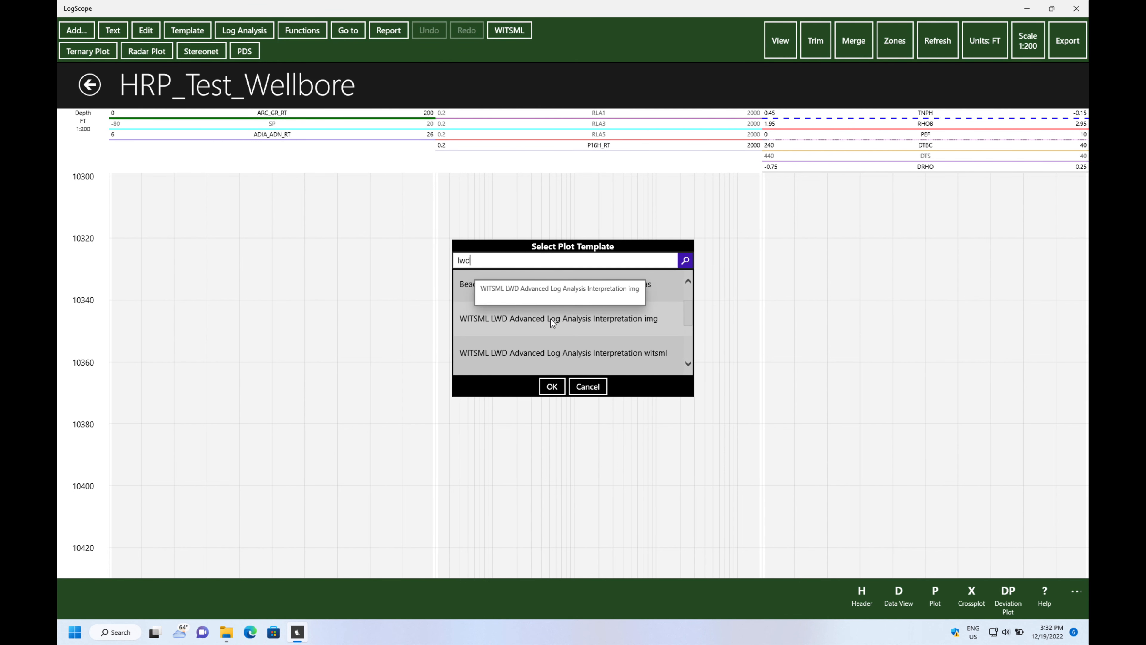
click(551, 386)
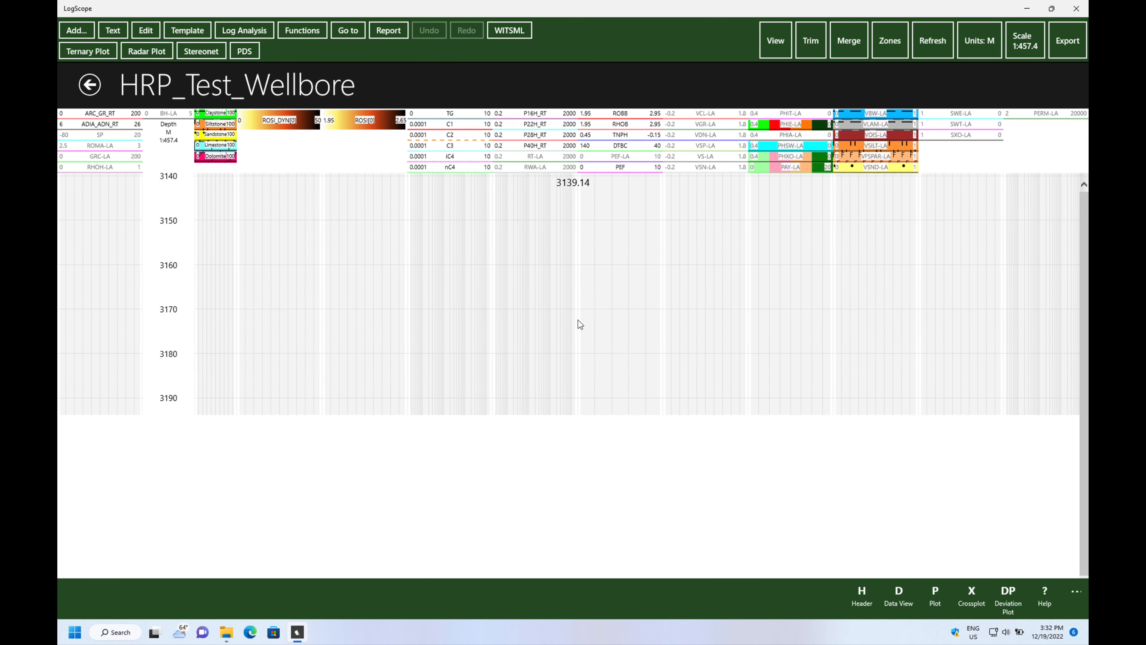
scroll(down, 3)
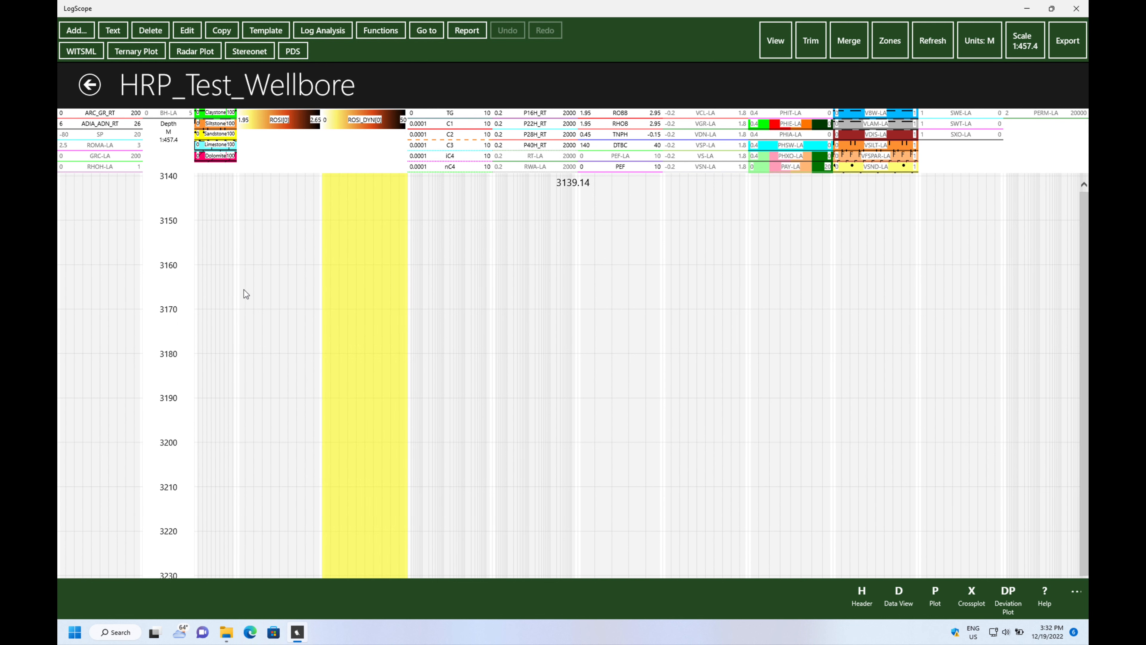
mouse_move(811, 455)
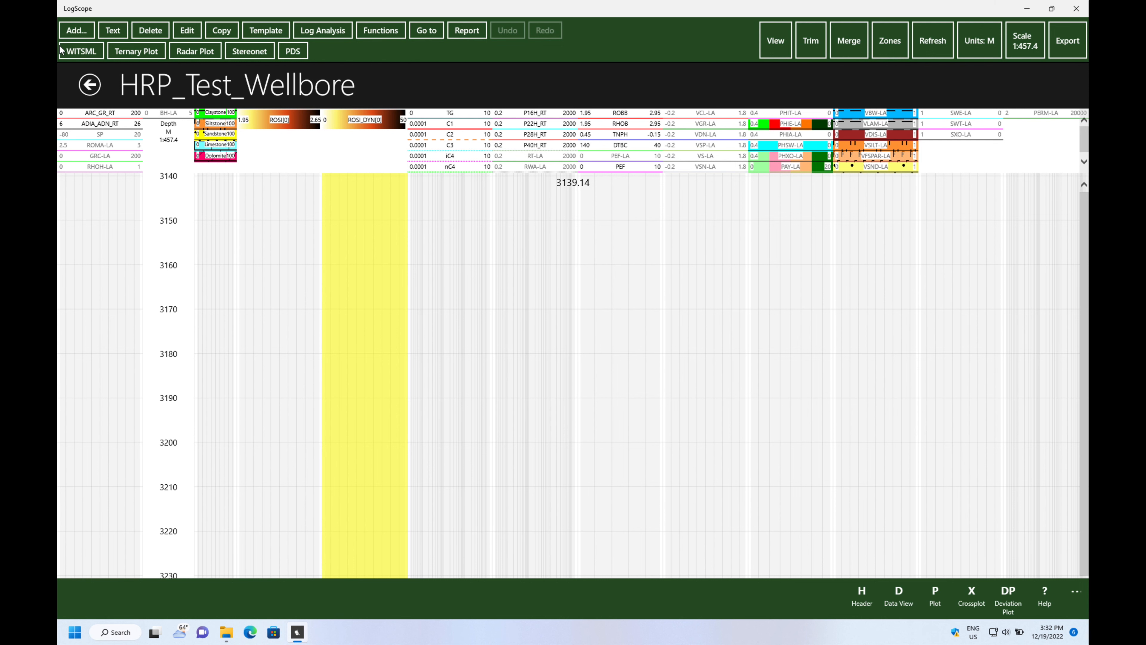
Step: Open Zone 1's parameters in the log analysis setup and review them
click(80, 52)
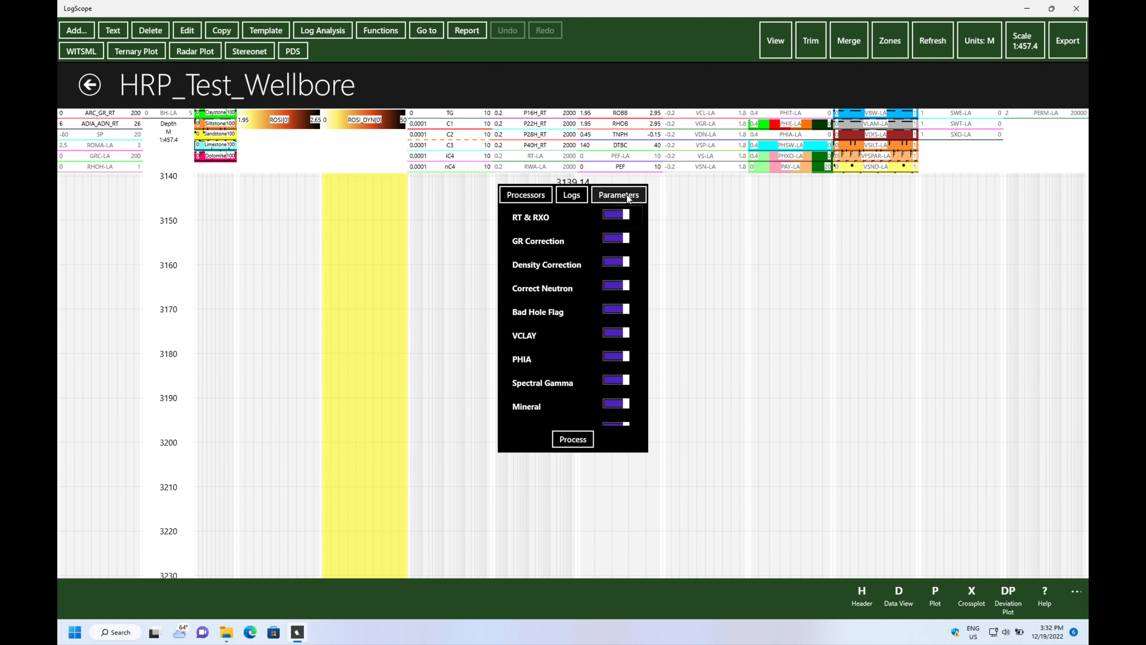
click(618, 195)
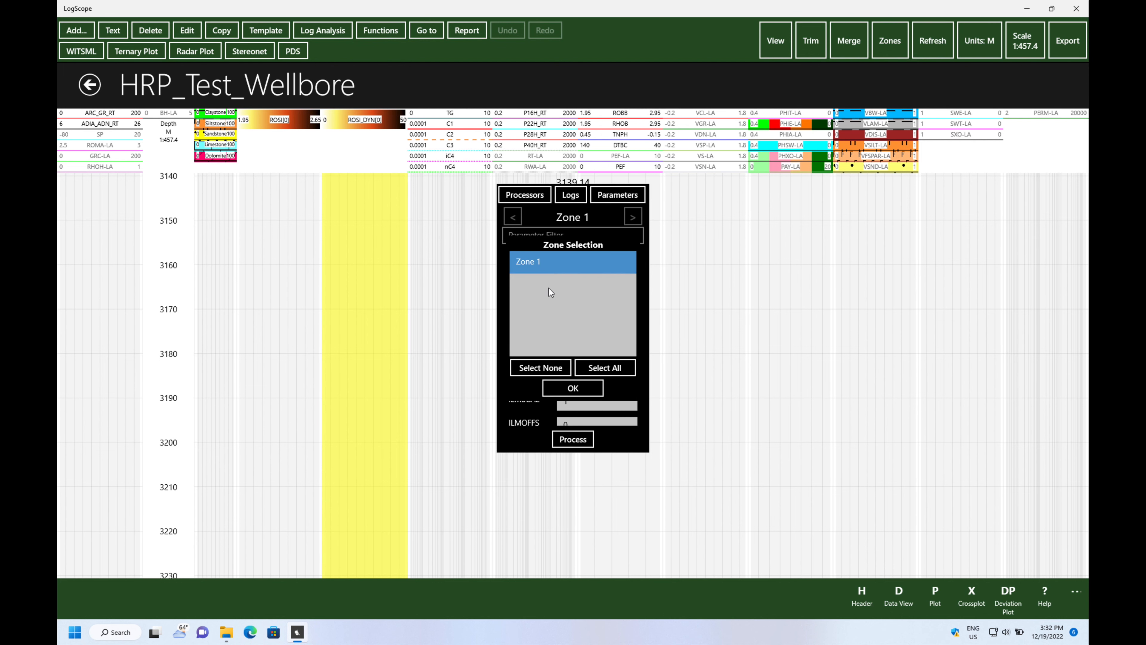
click(572, 388)
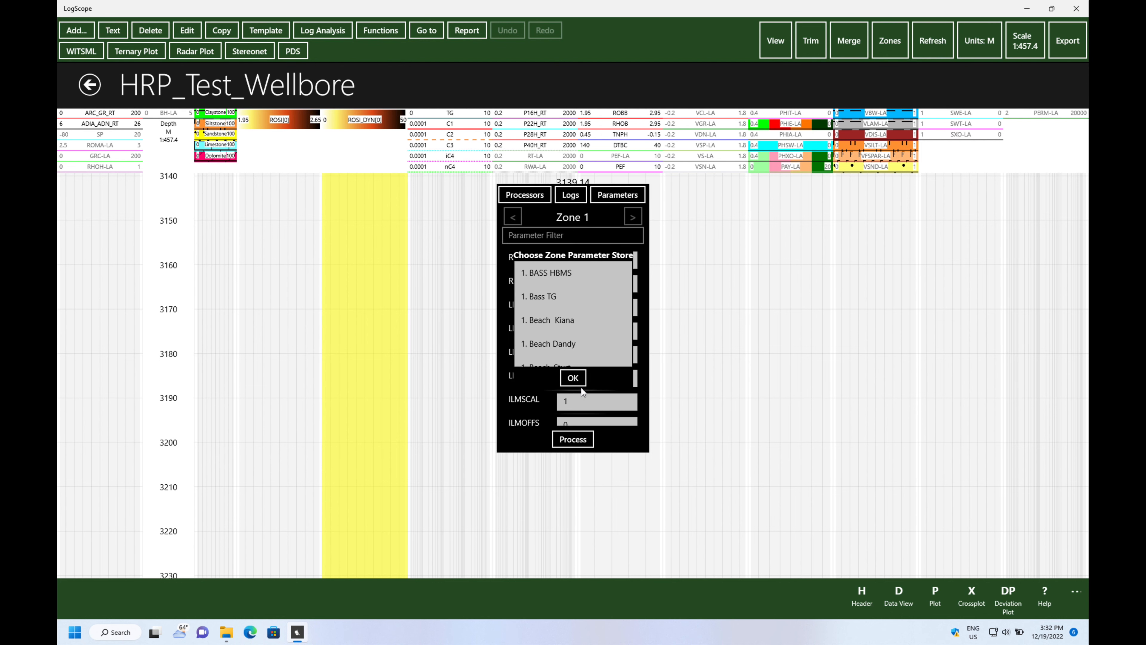
scroll(down, 3)
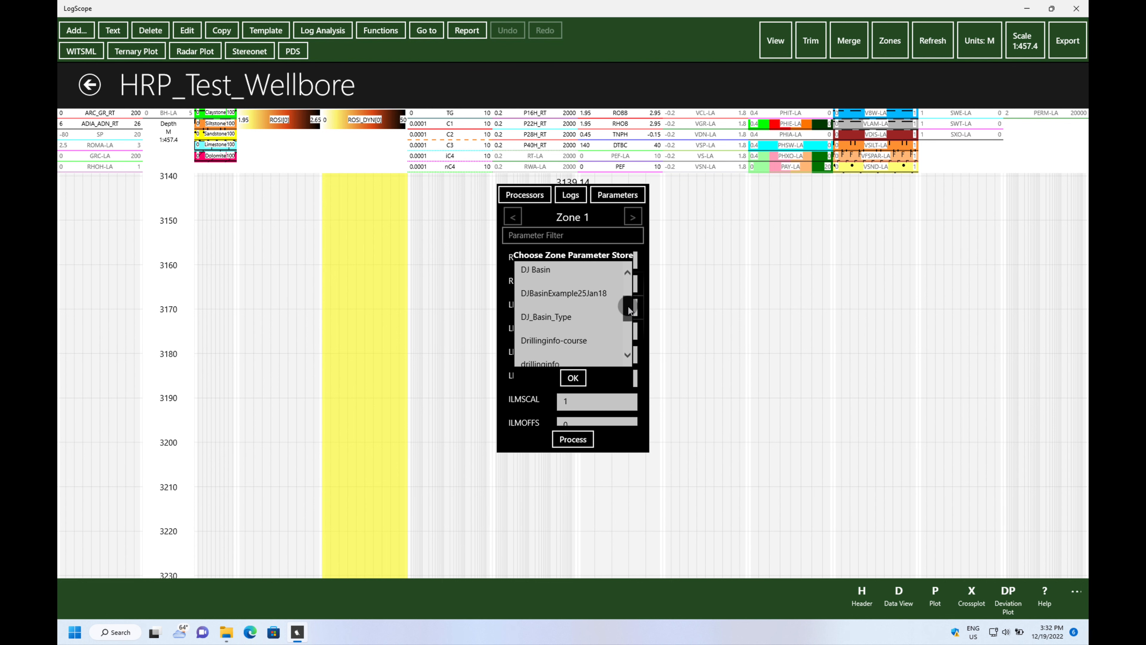
scroll(down, 3)
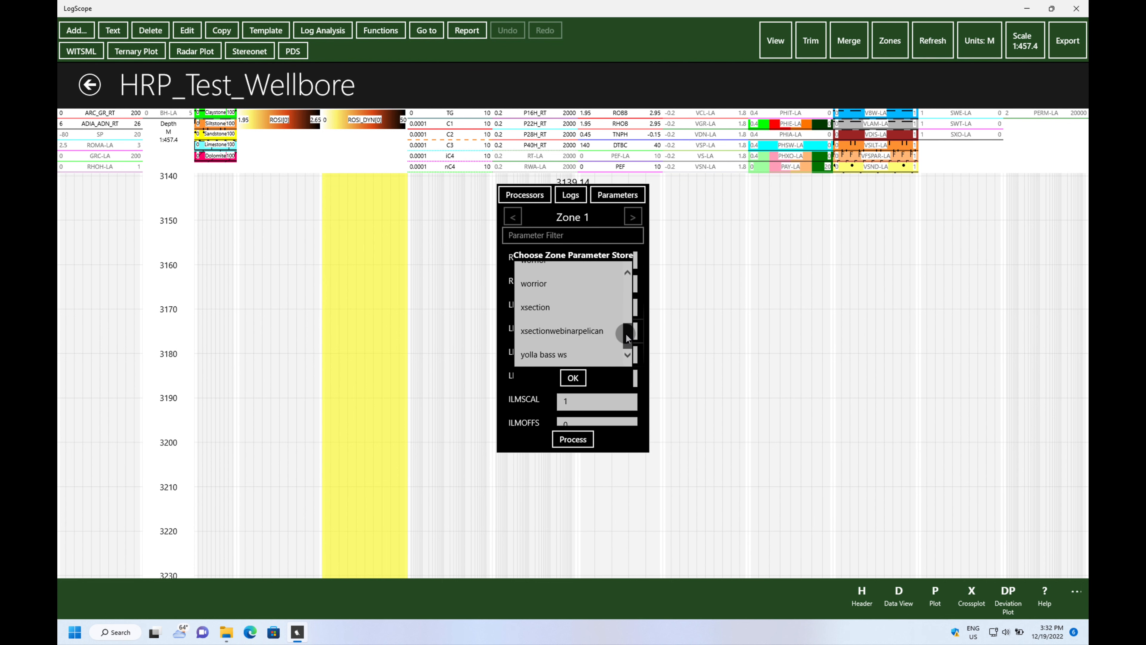
scroll(up, 3)
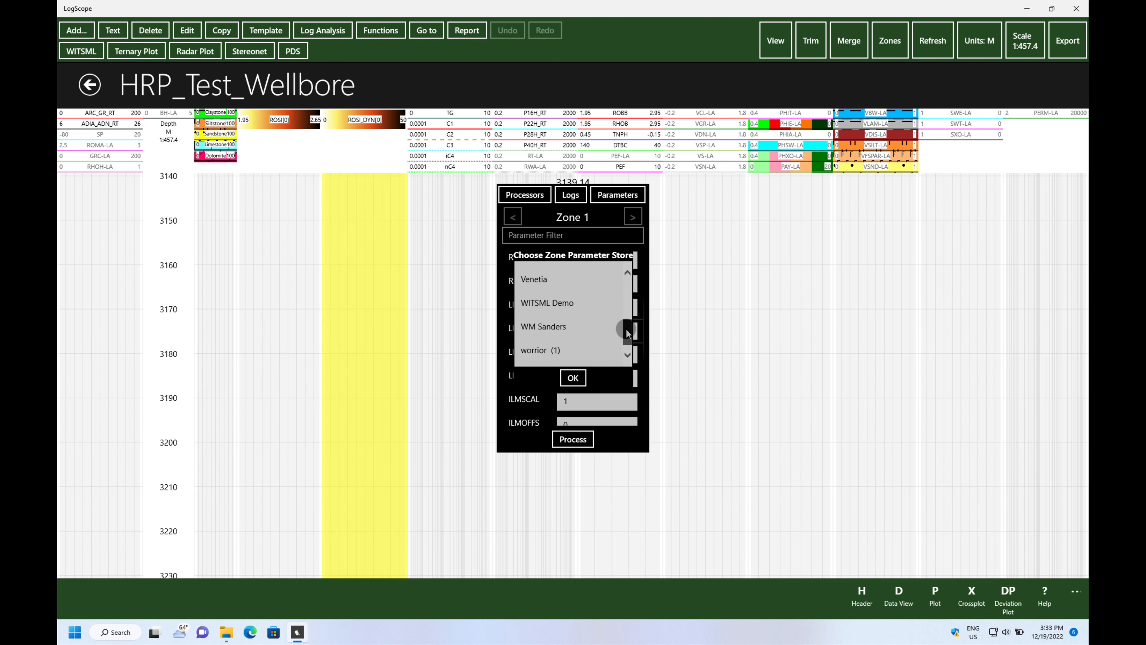
Step: Load Zone 1 parameters from the WITSML Demo store and map it to Test_LWD Zone 1
click(546, 303)
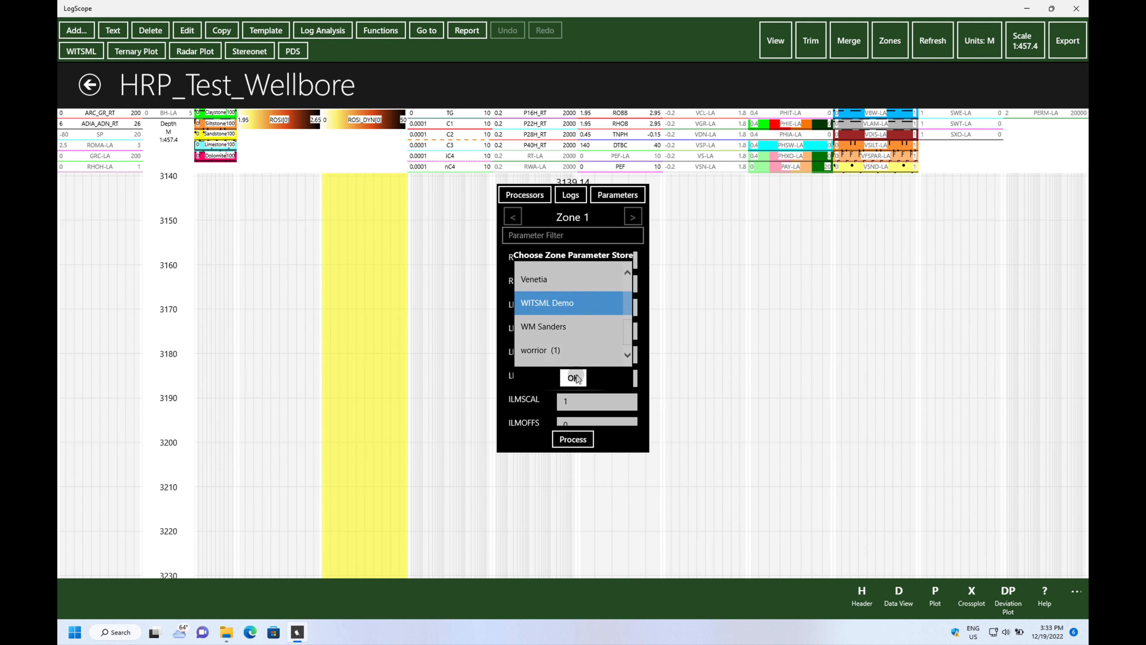
click(573, 378)
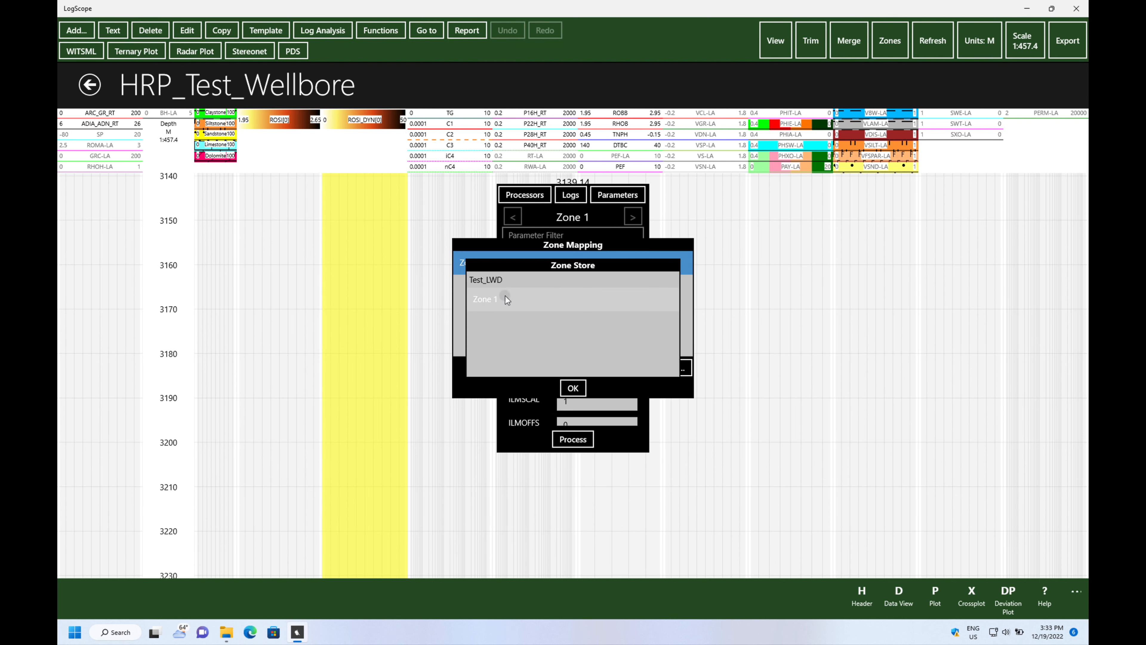
click(573, 388)
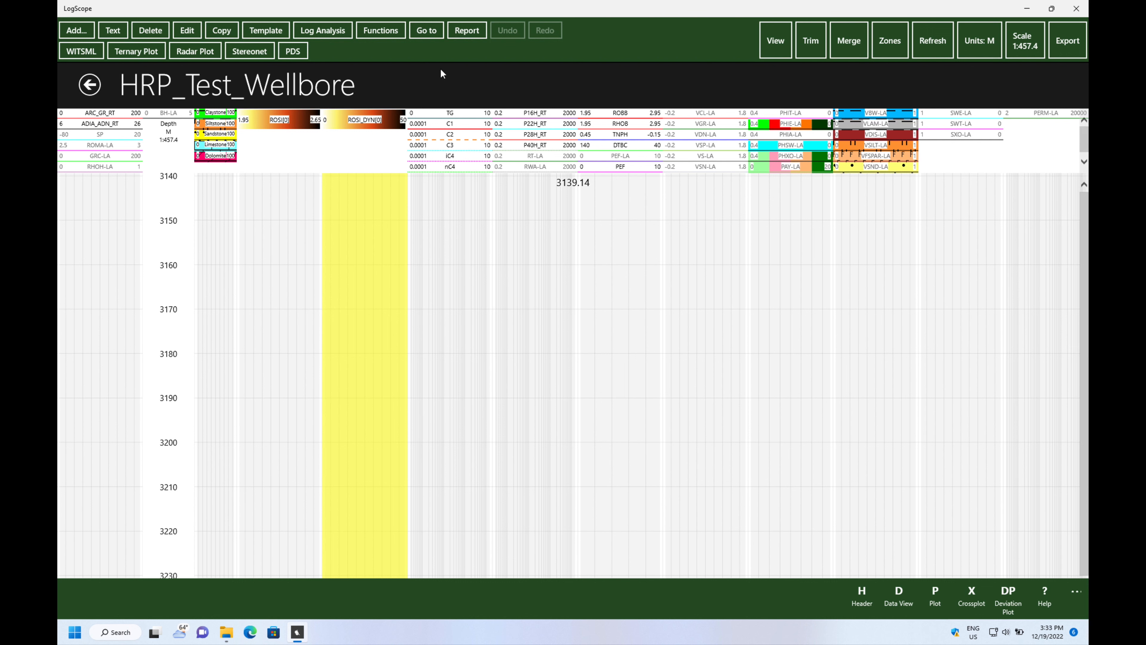
Step: Start WITSML Play Mode so interpreted tracks stream to about 3240 and the Sand alert fires
click(80, 51)
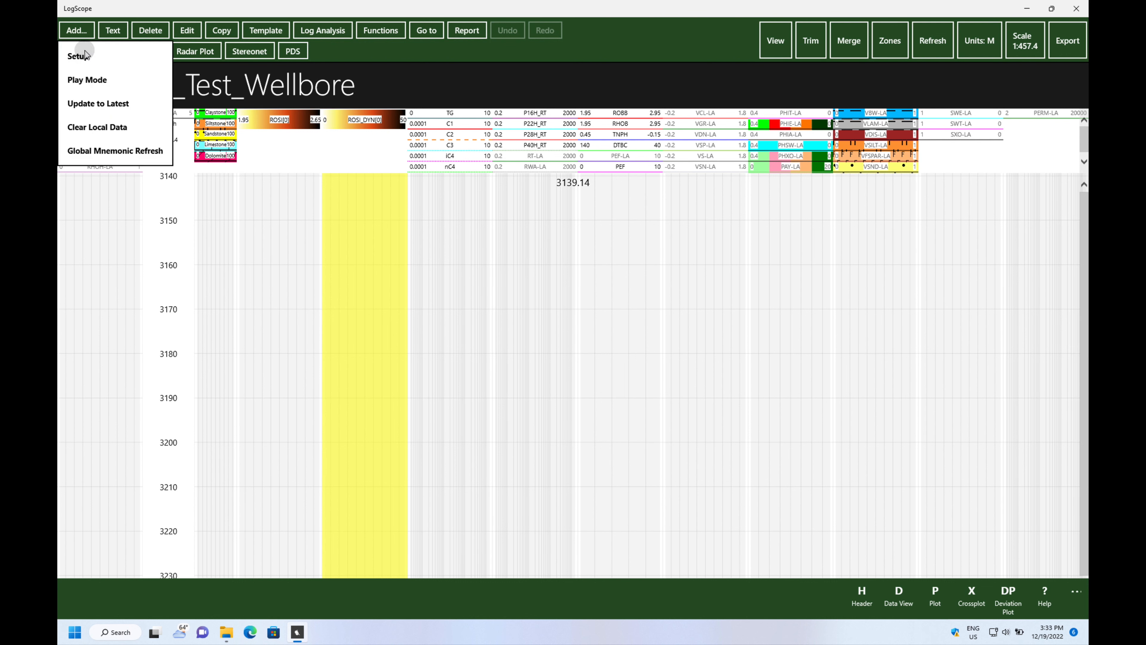
mouse_move(87, 79)
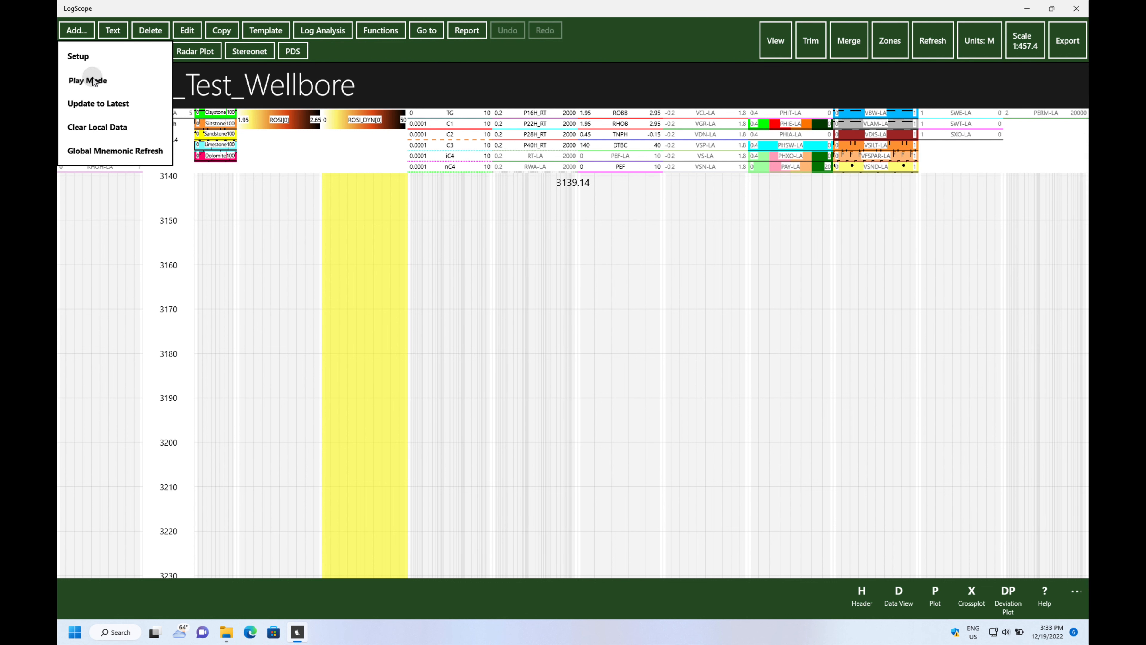
click(87, 80)
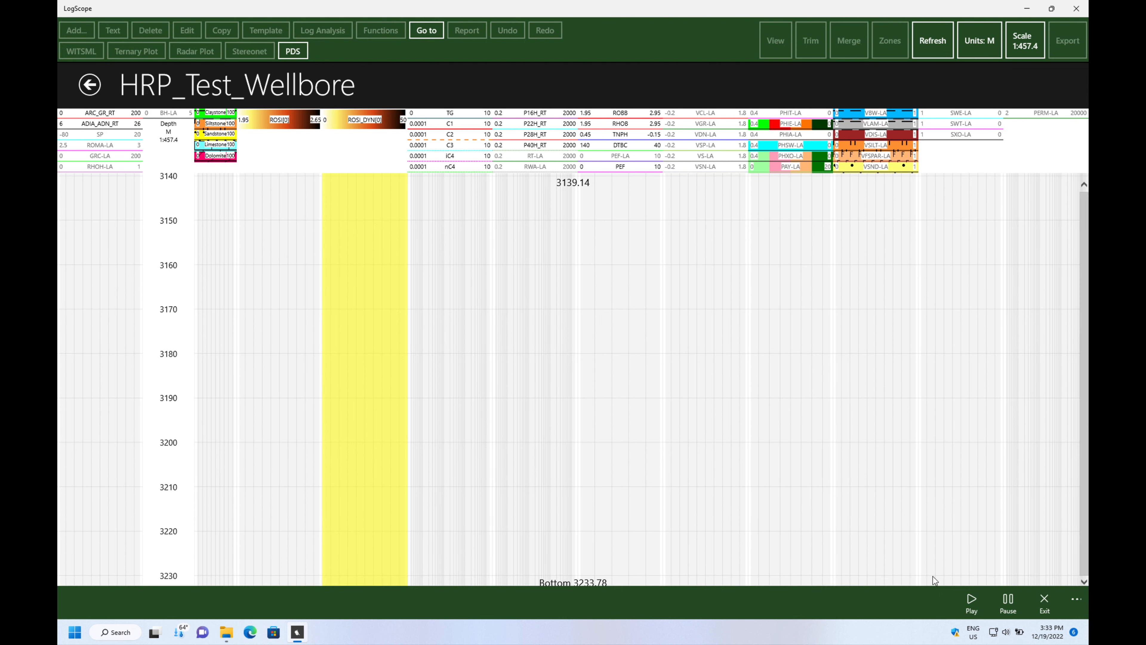
mouse_move(1013, 412)
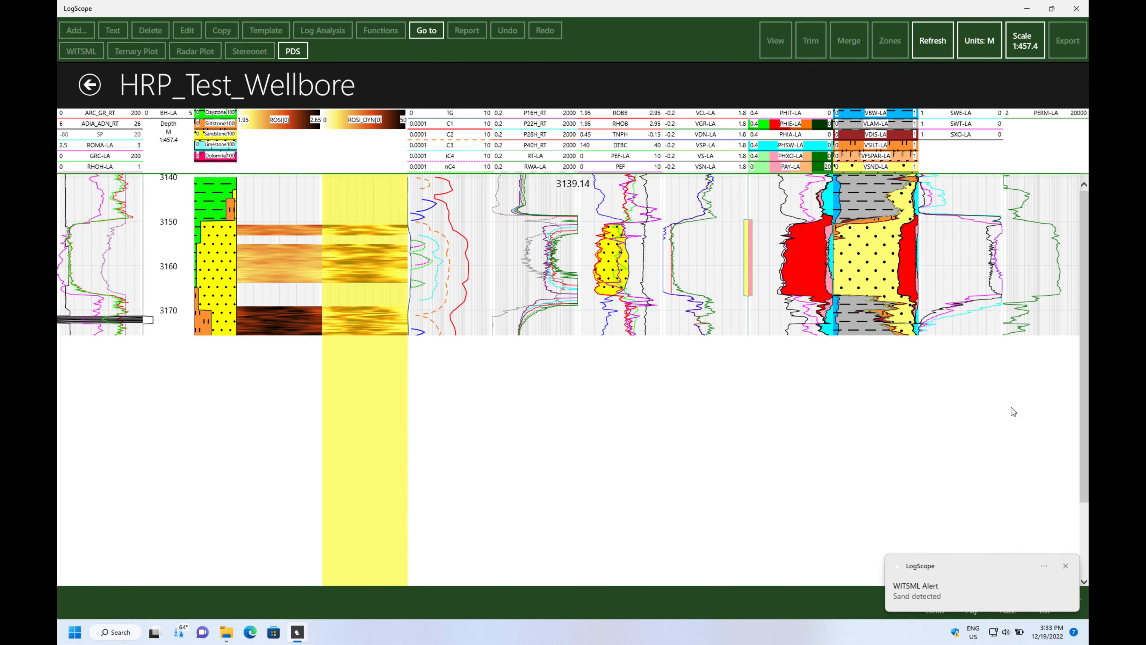
scroll(down, 3)
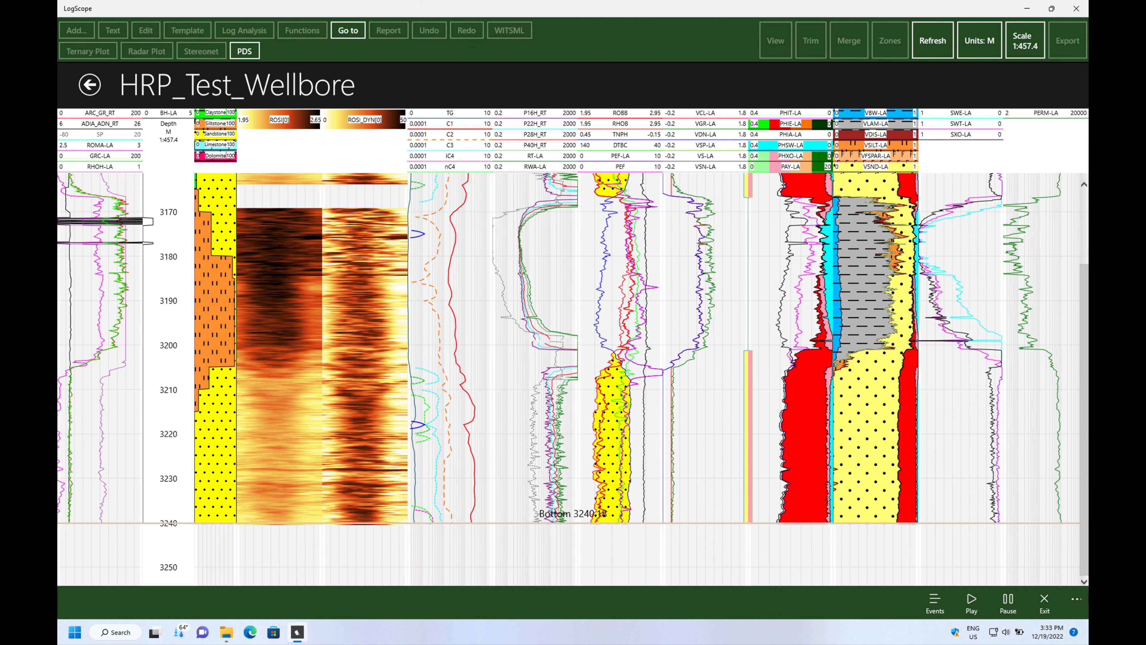
mouse_move(951, 579)
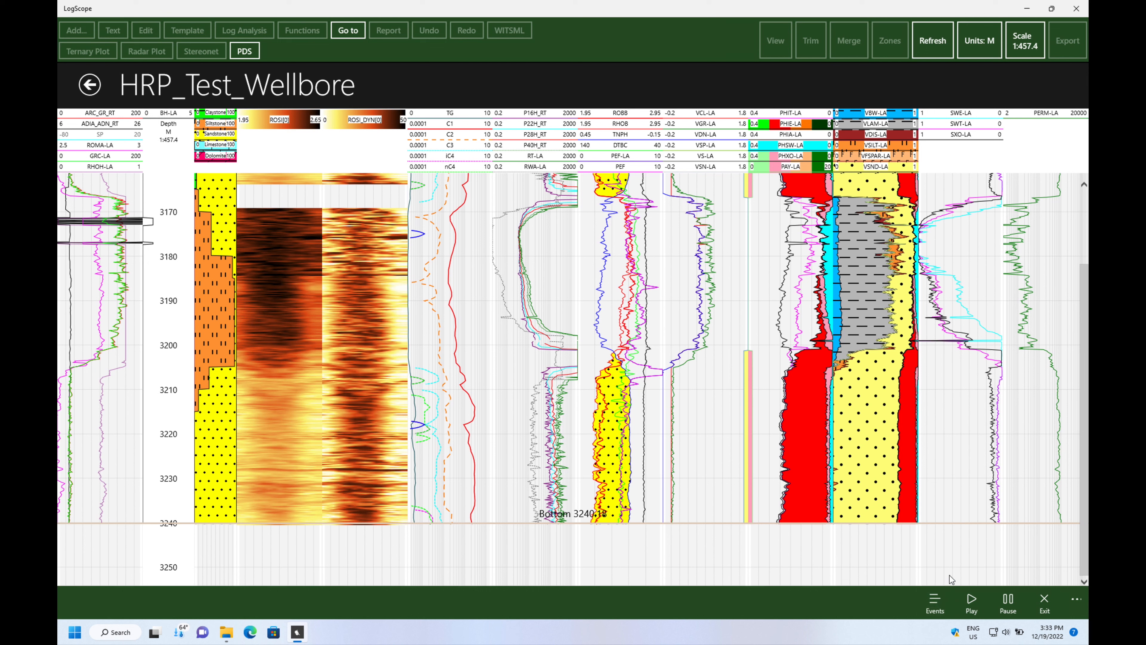